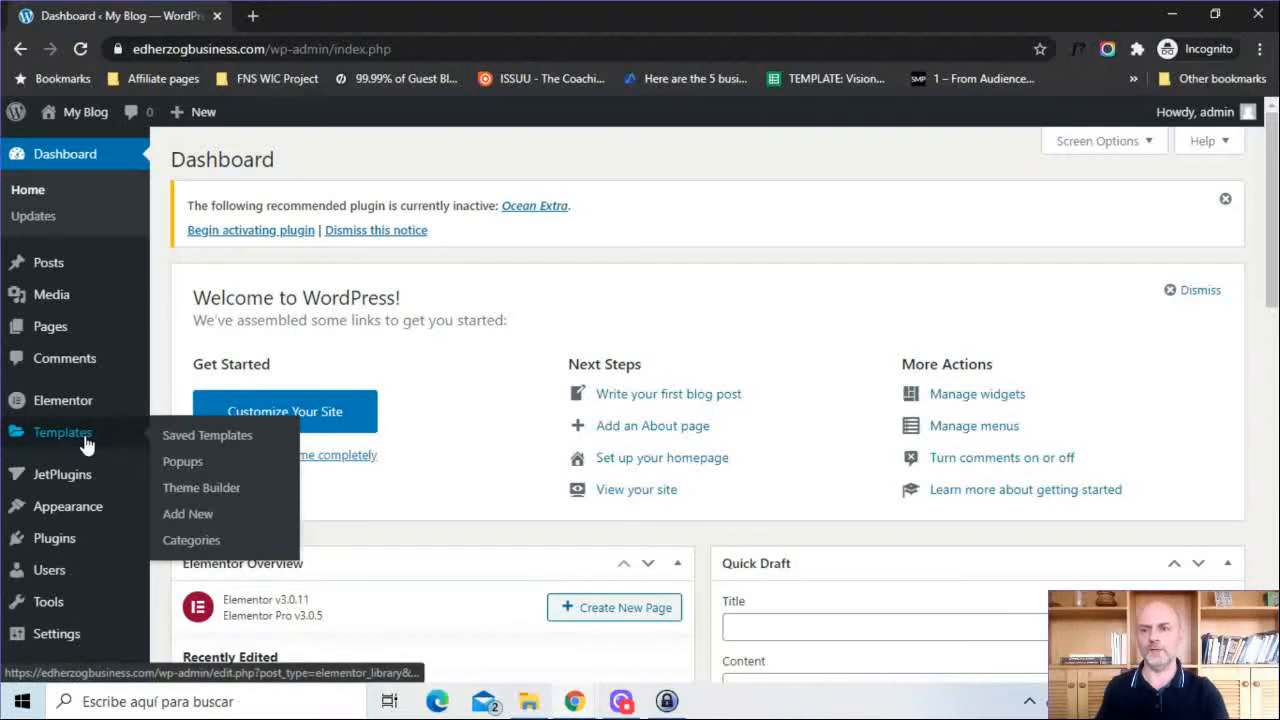
mouse_move(200, 488)
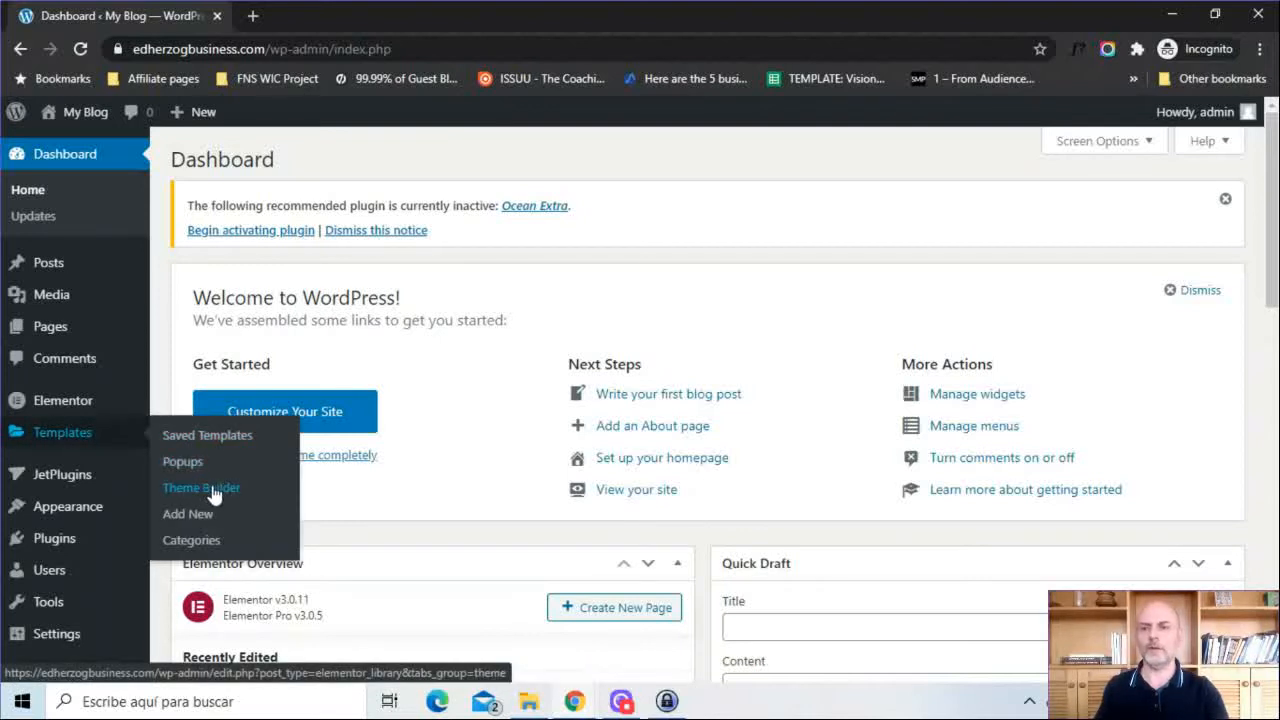
- Go to the Theme Builder templates list from the Templates menu
click(200, 488)
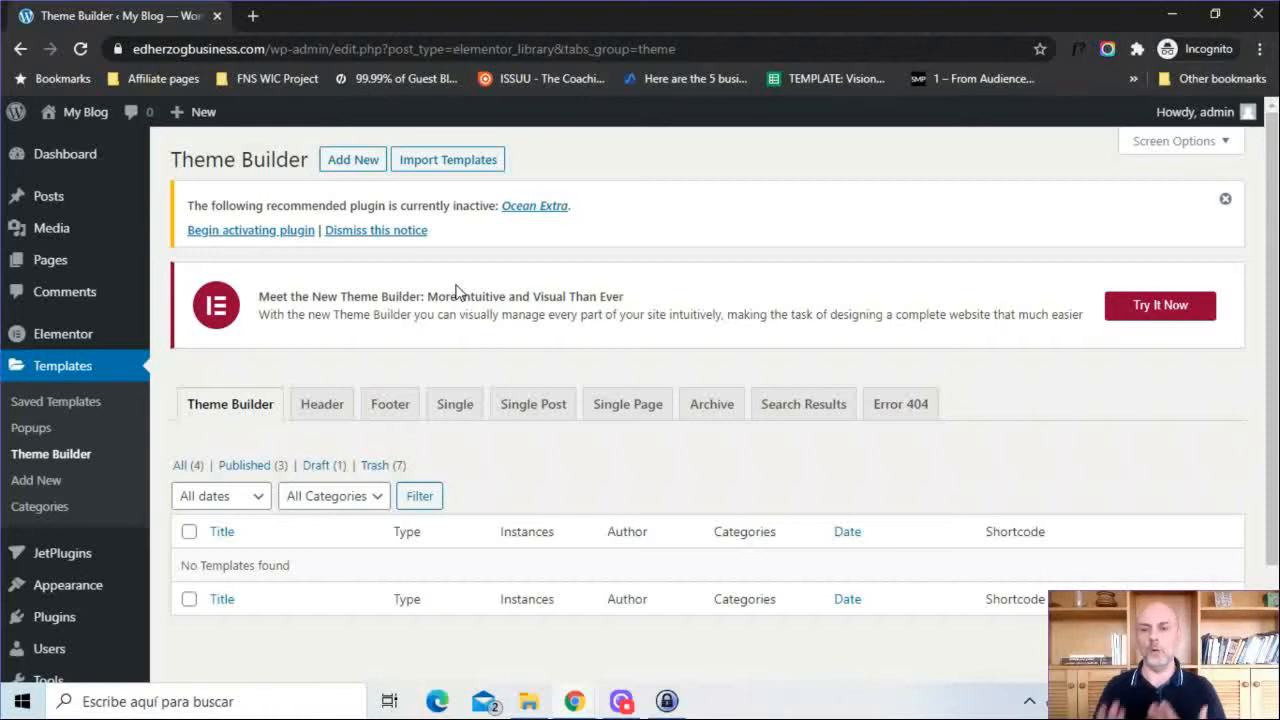
mouse_move(680, 320)
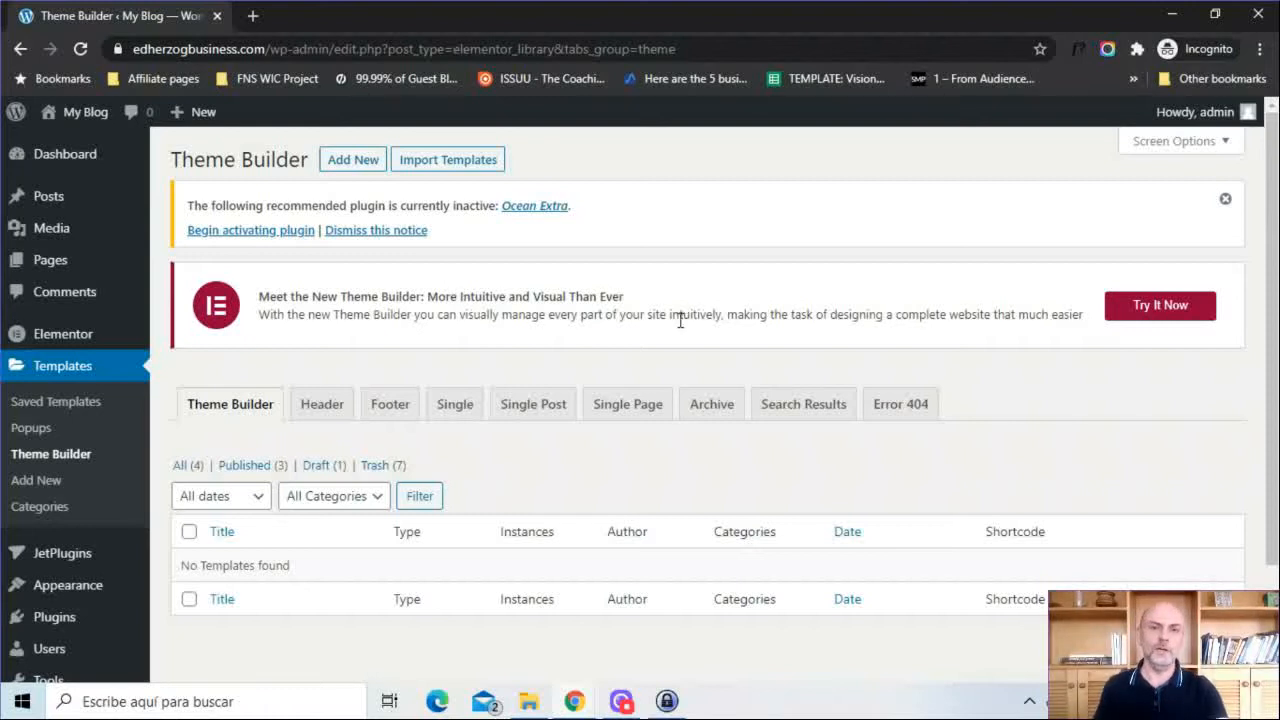
- Launch the new visual Theme Builder via 'Try It Now'
click(1160, 304)
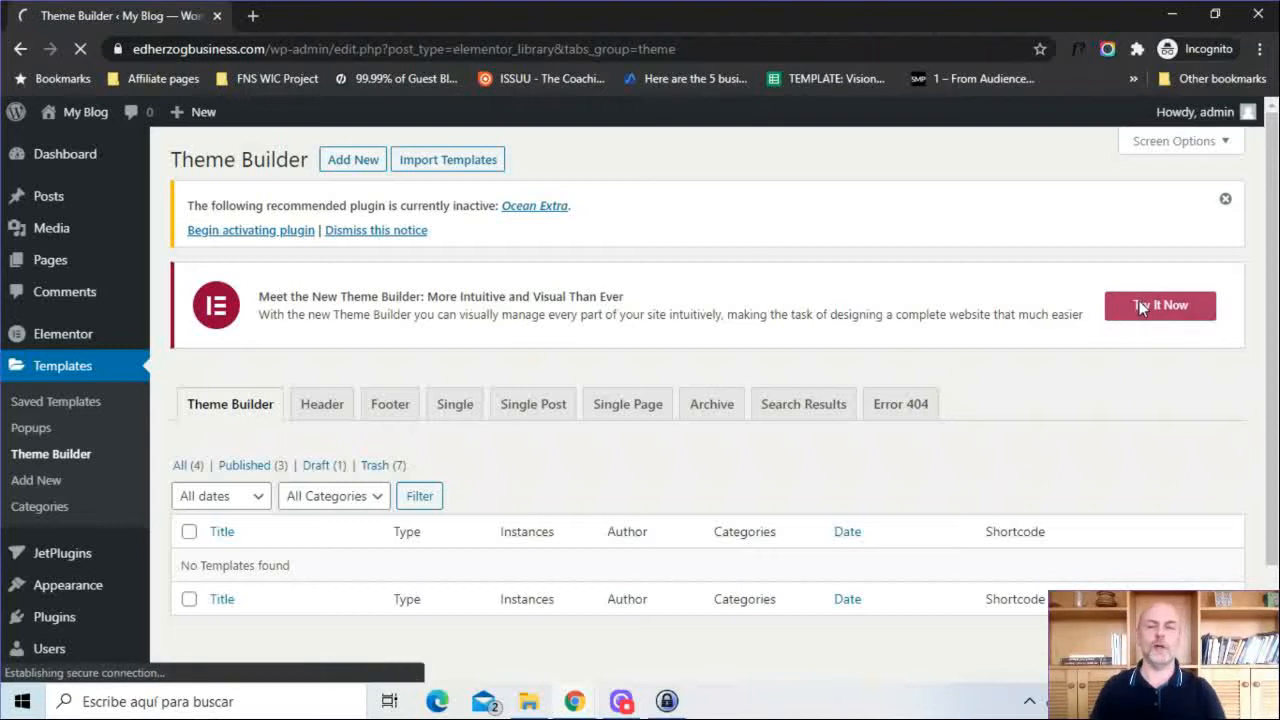
click(1160, 304)
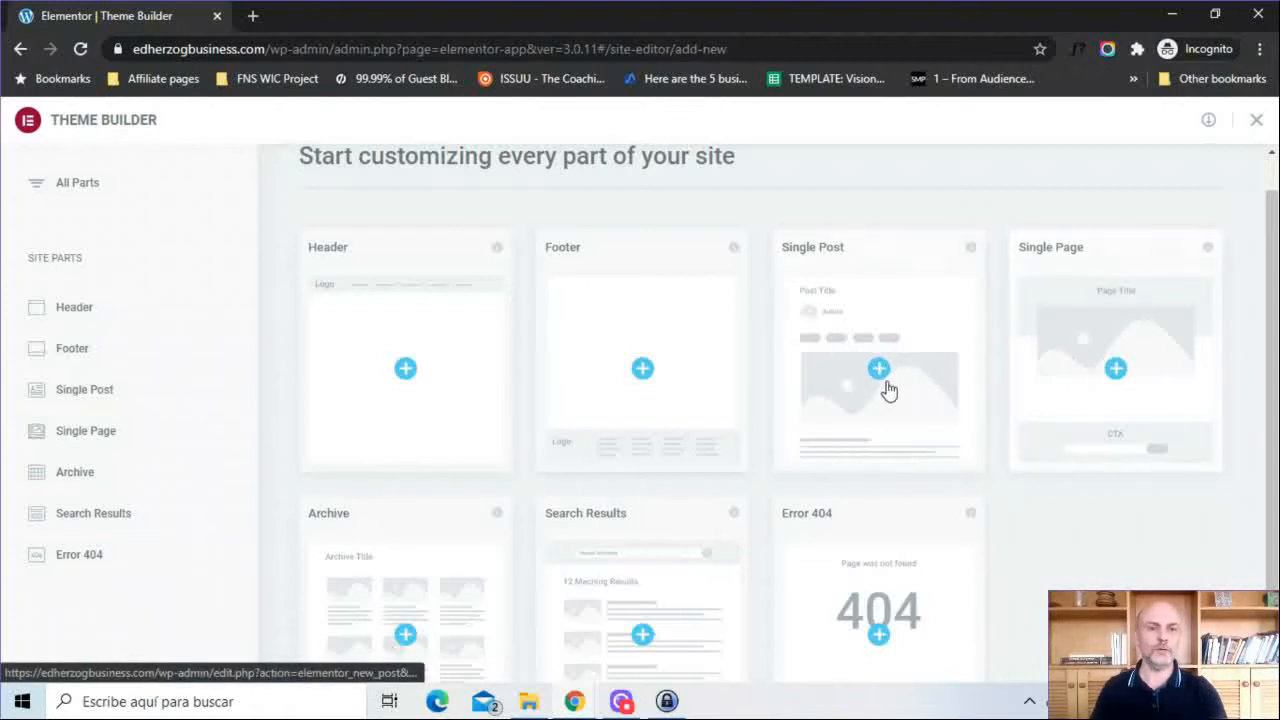
mouse_move(534, 232)
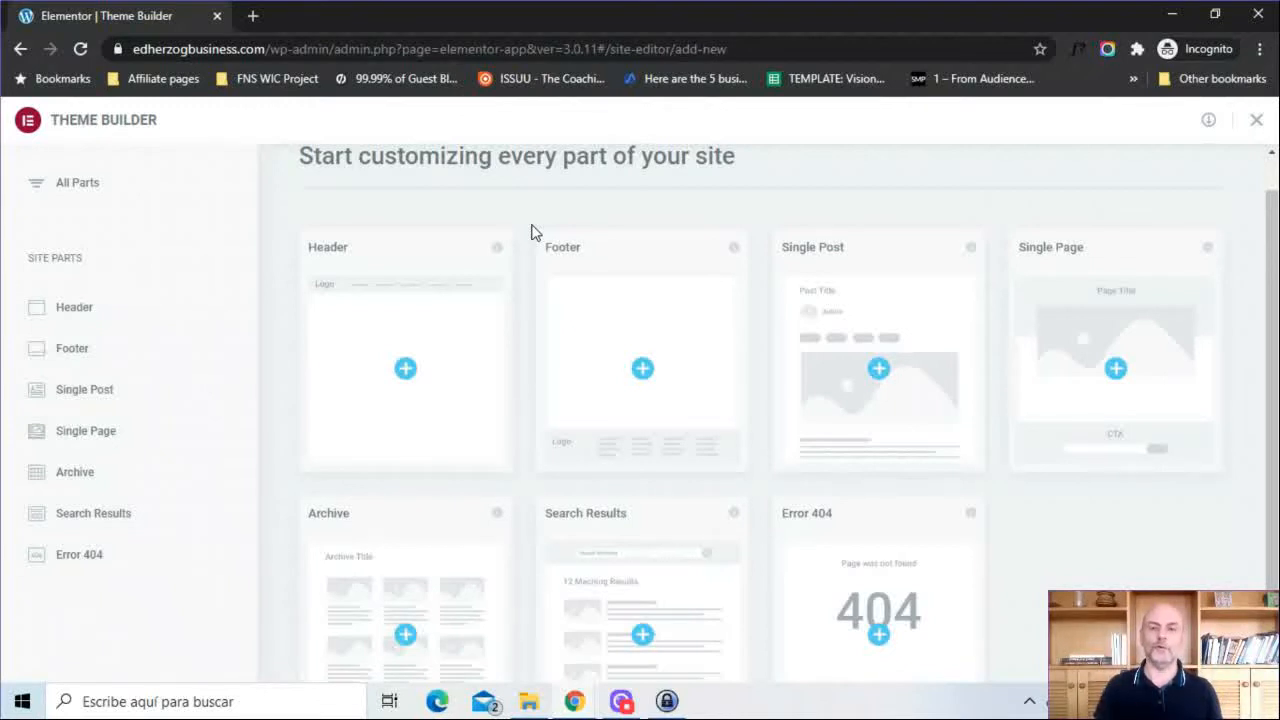
mouse_move(400, 276)
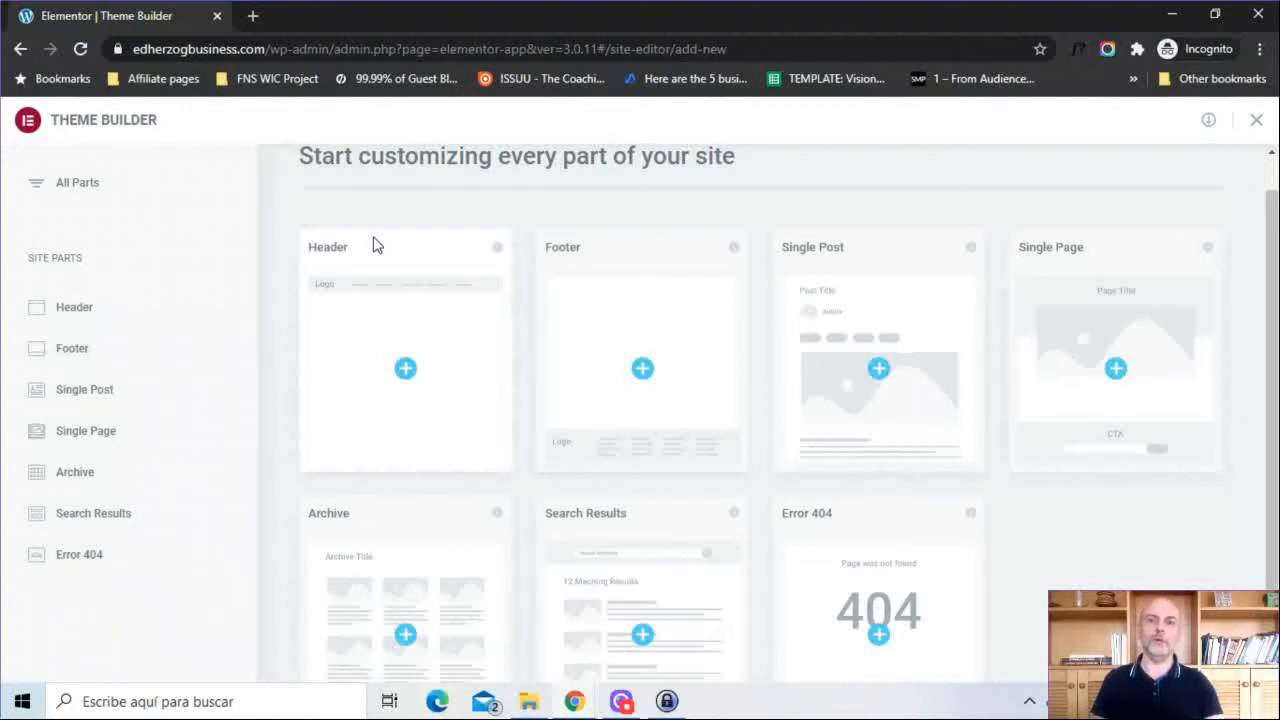
mouse_move(936, 296)
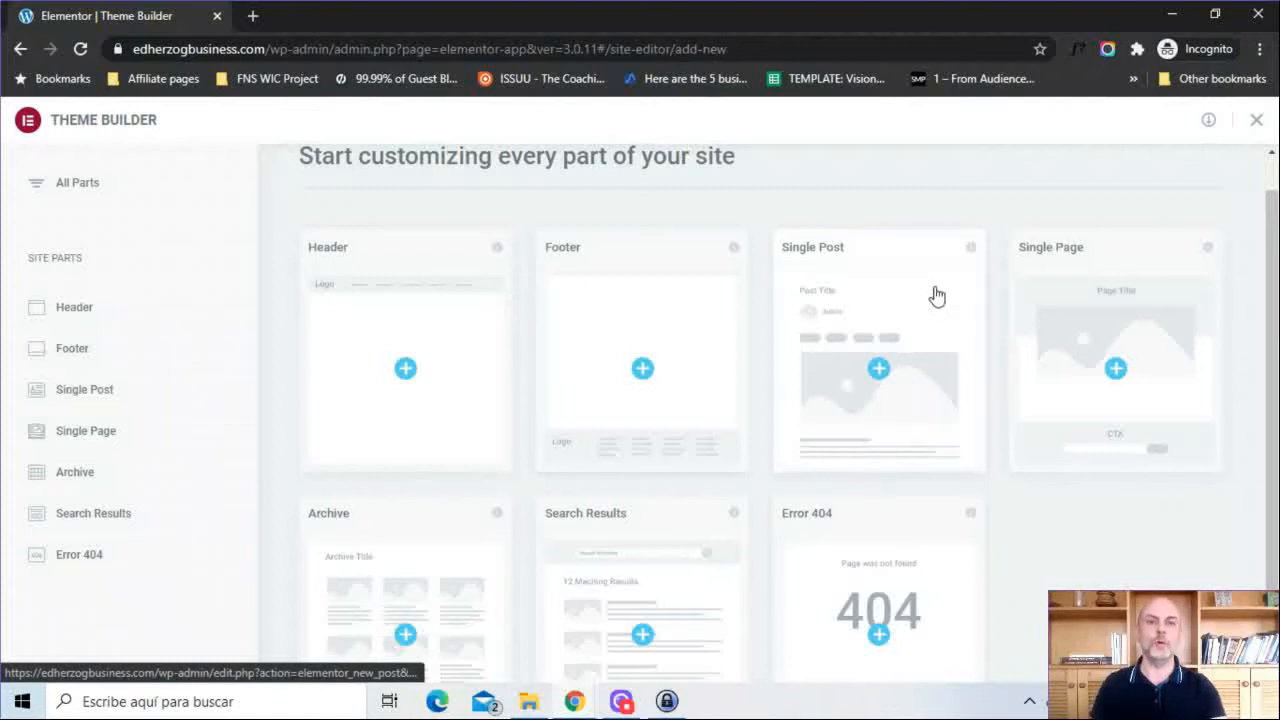
mouse_move(844, 348)
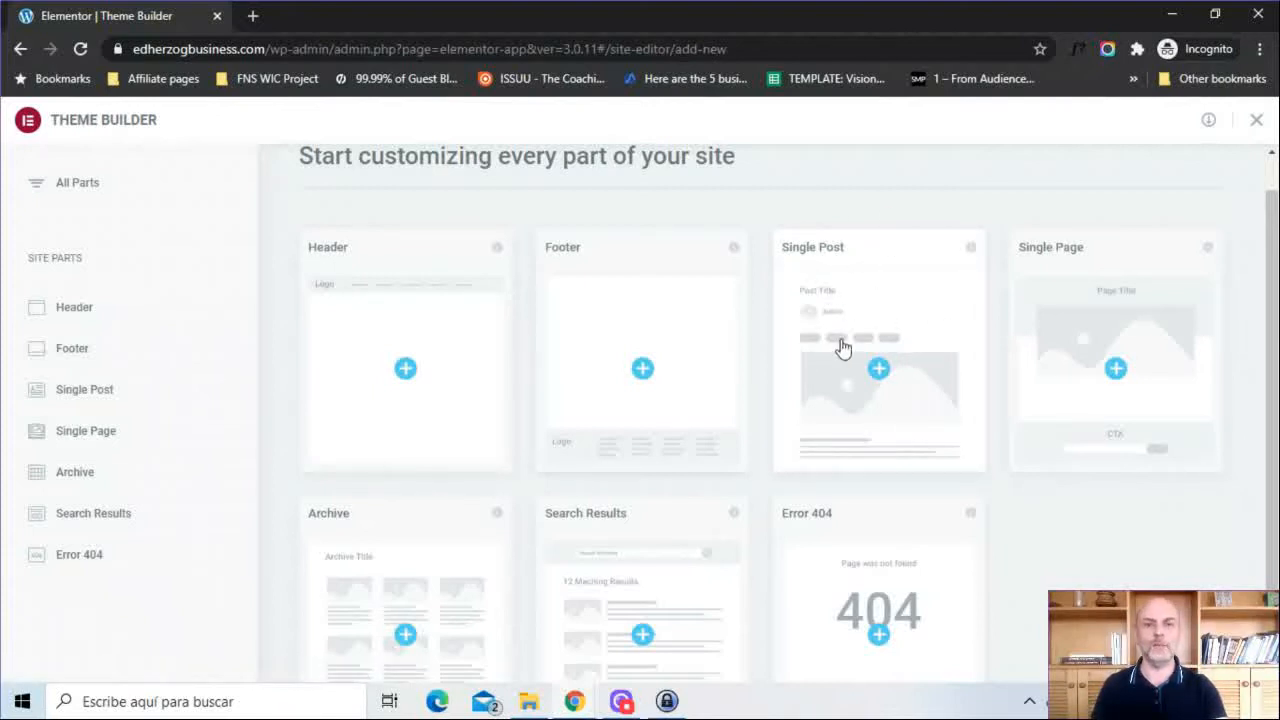
mouse_move(846, 344)
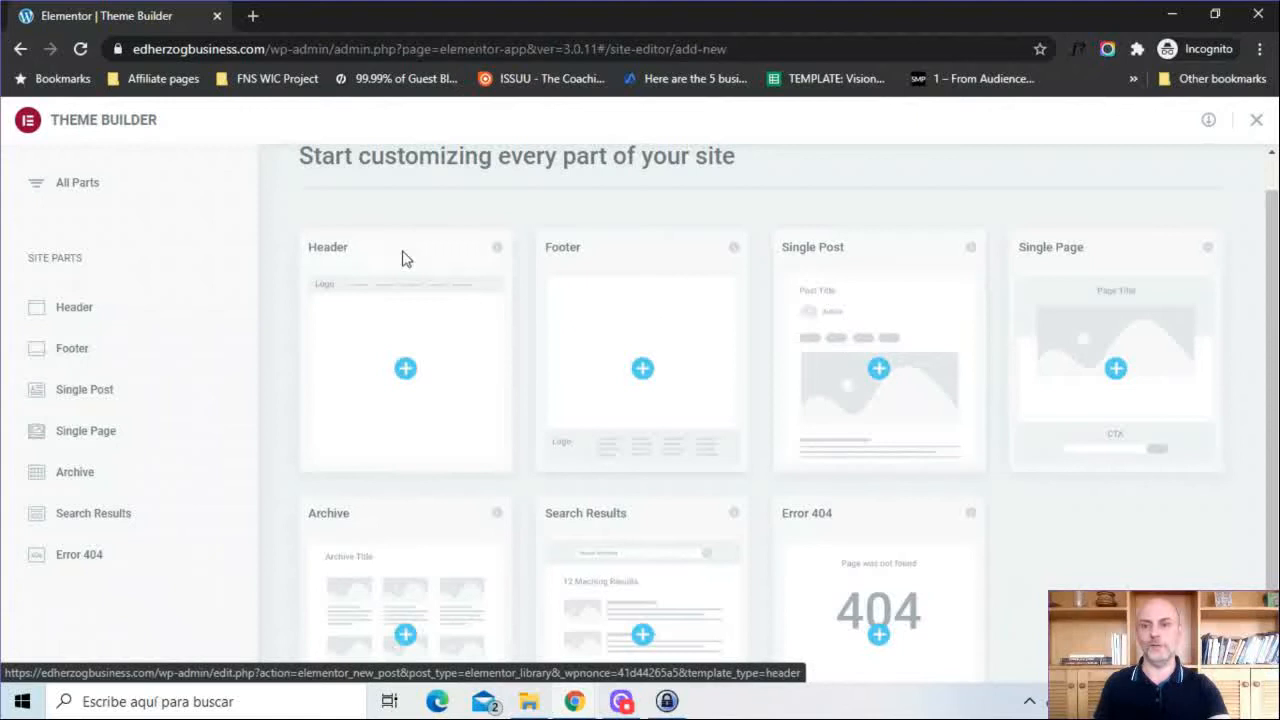
mouse_move(1056, 288)
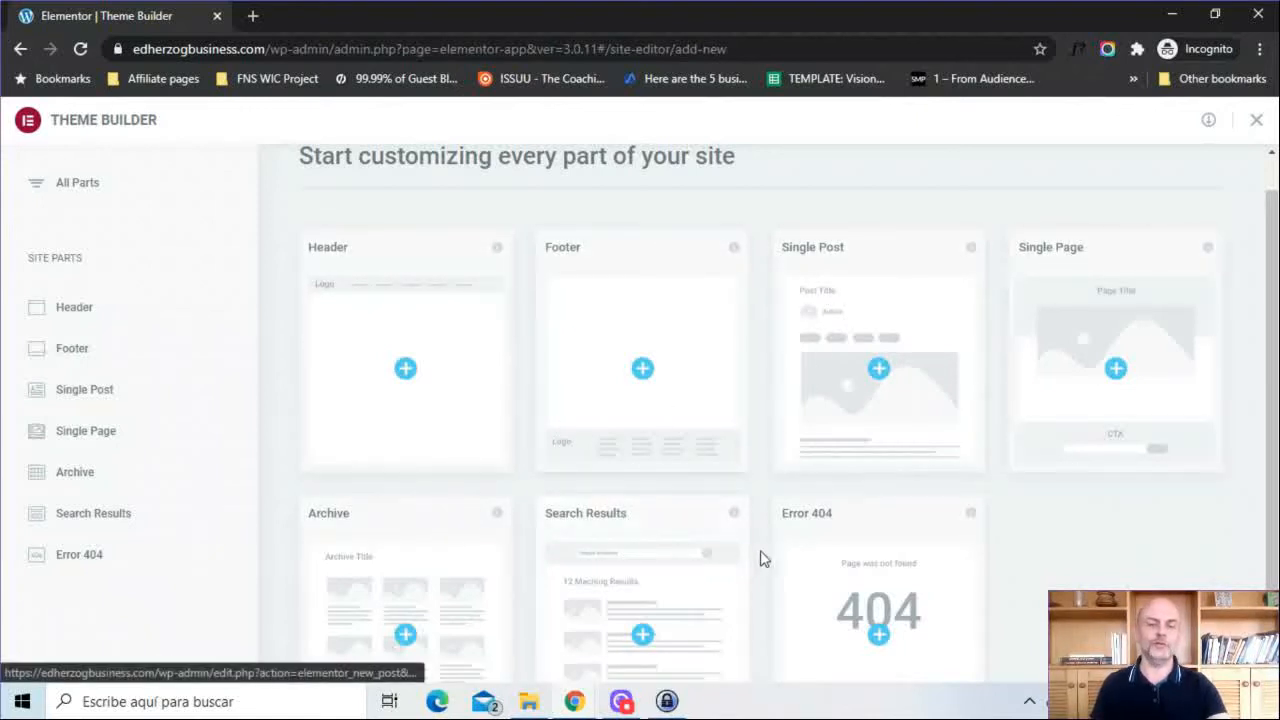
mouse_move(812, 548)
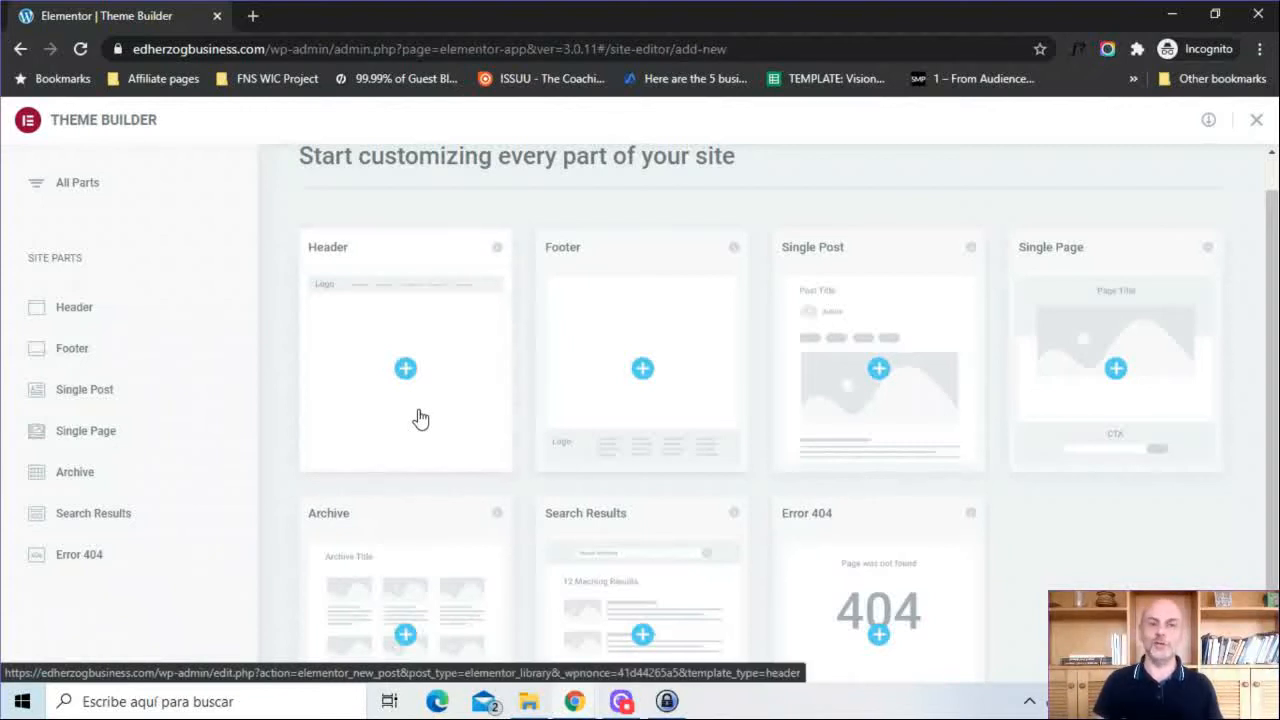
mouse_move(816, 324)
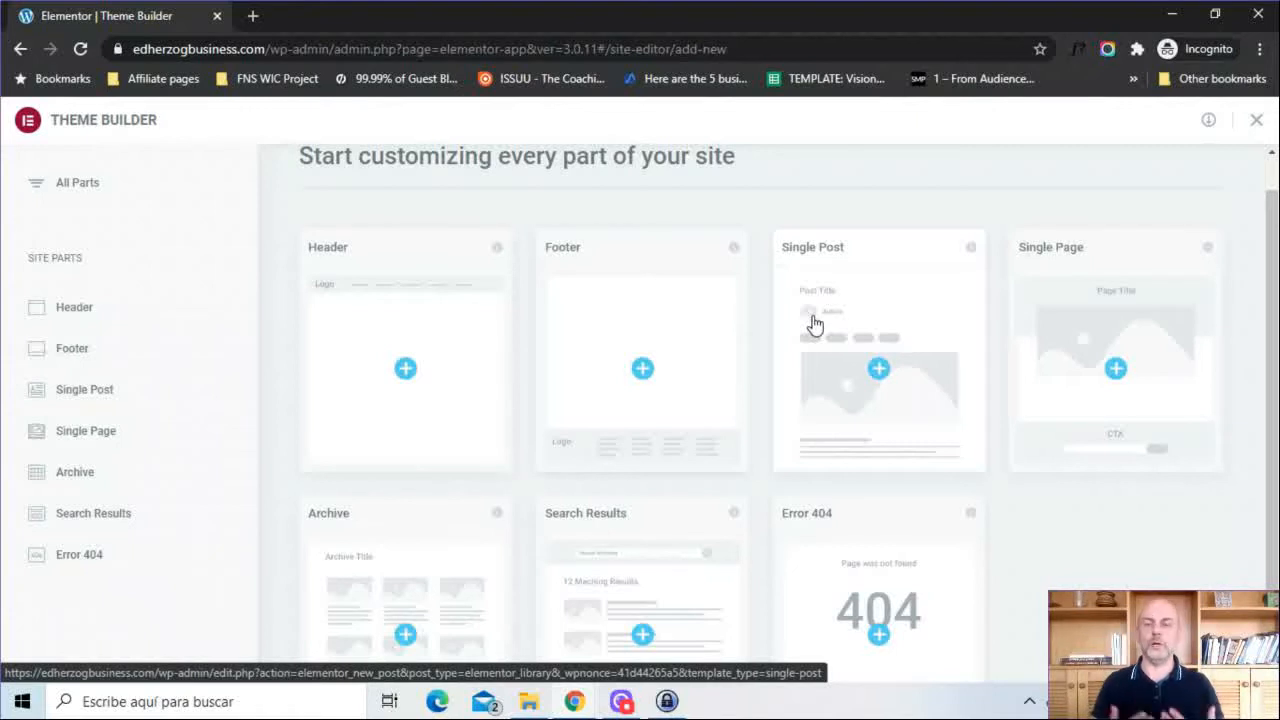
mouse_move(1020, 264)
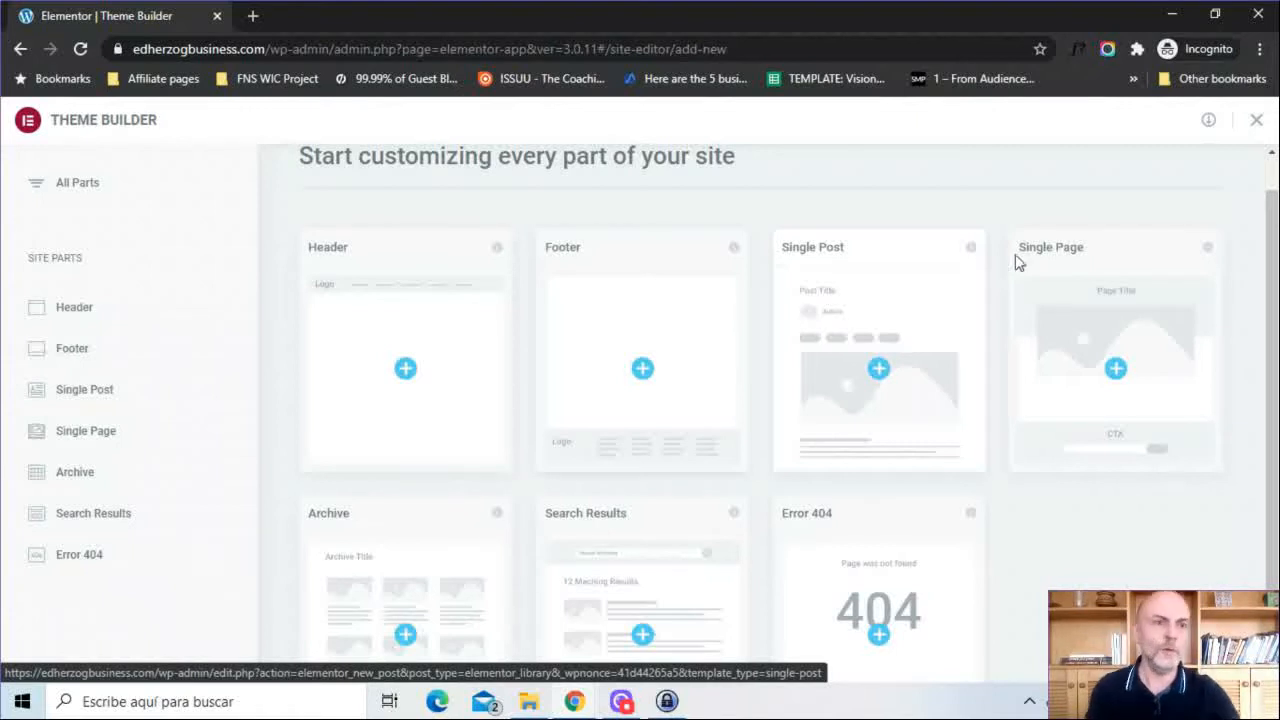
click(1208, 120)
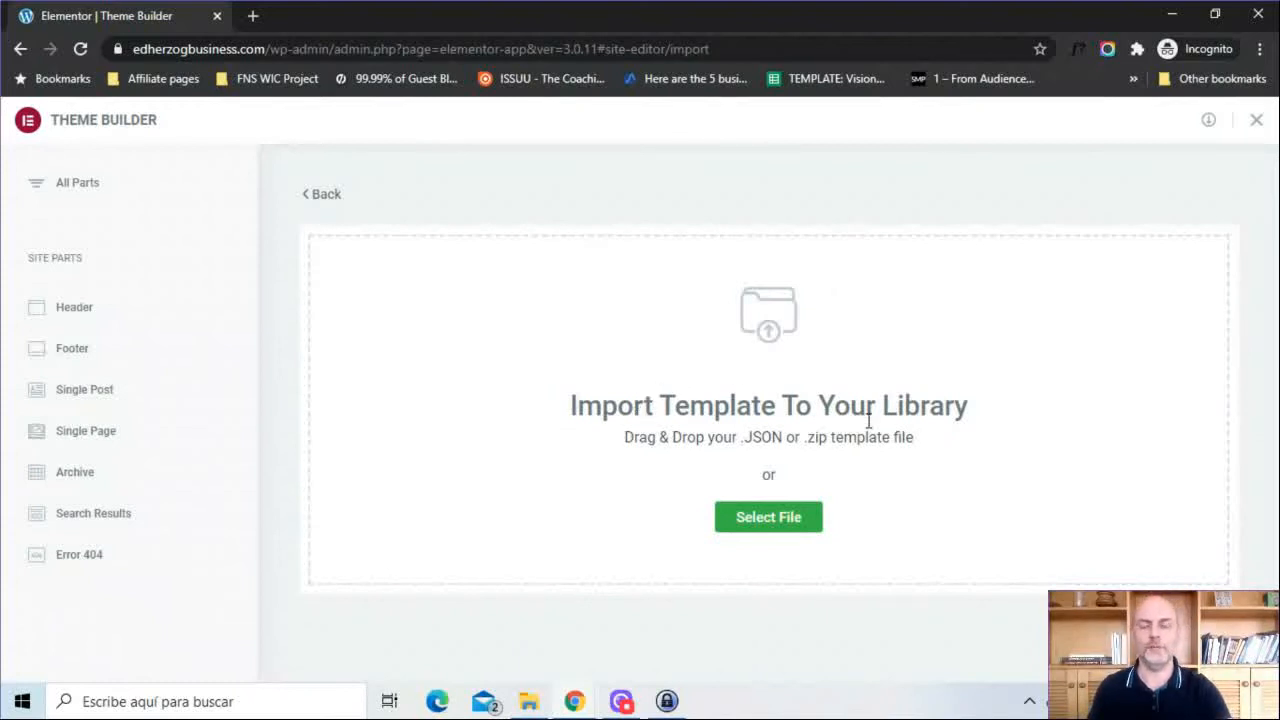
mouse_move(324, 200)
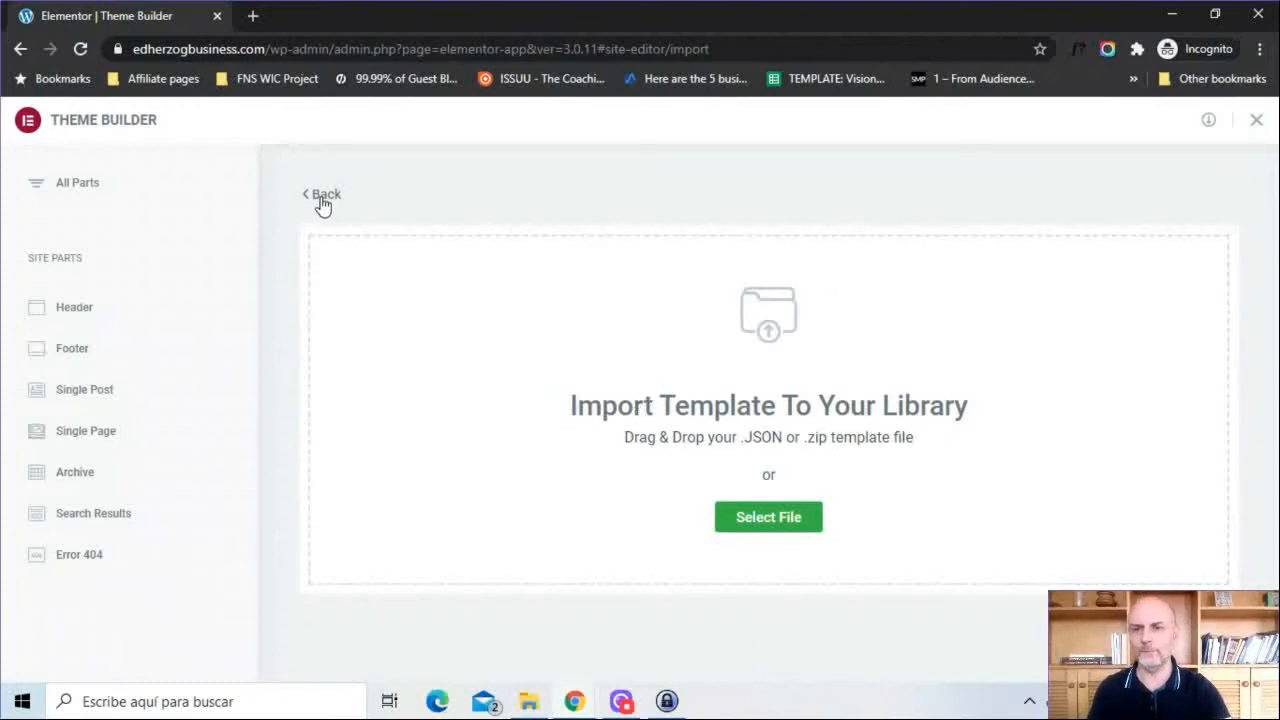
click(320, 194)
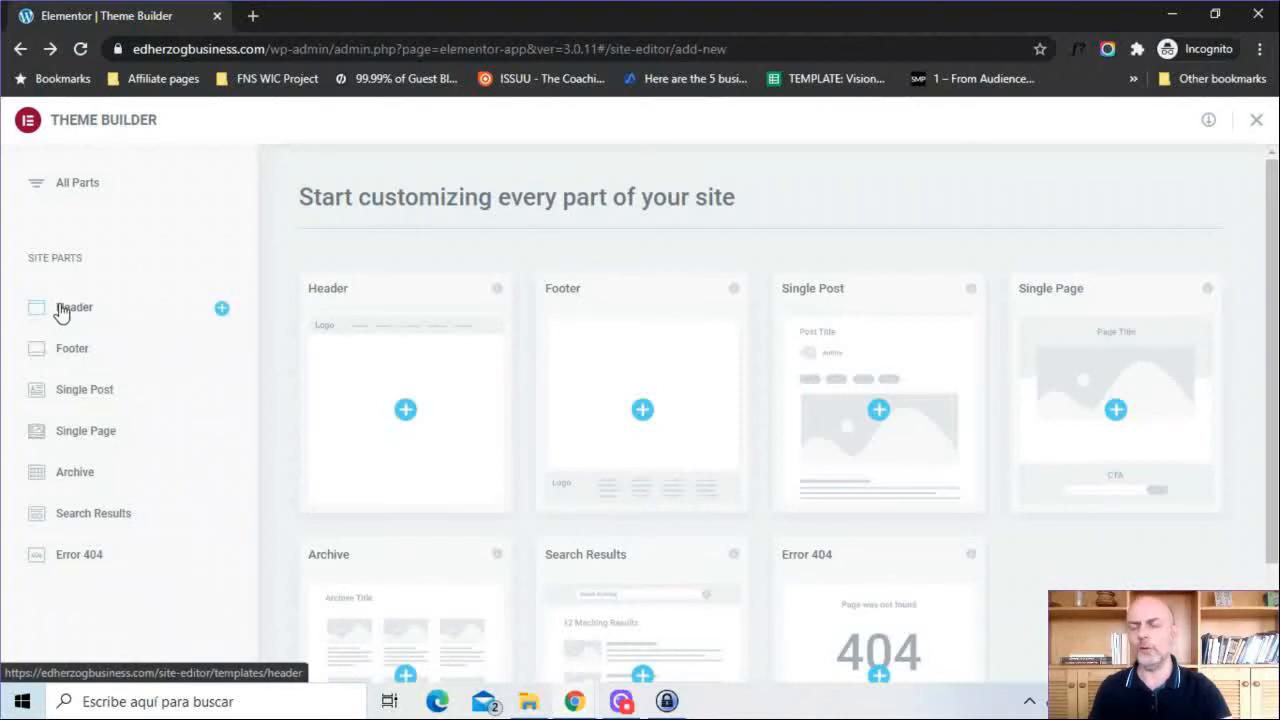
mouse_move(612, 388)
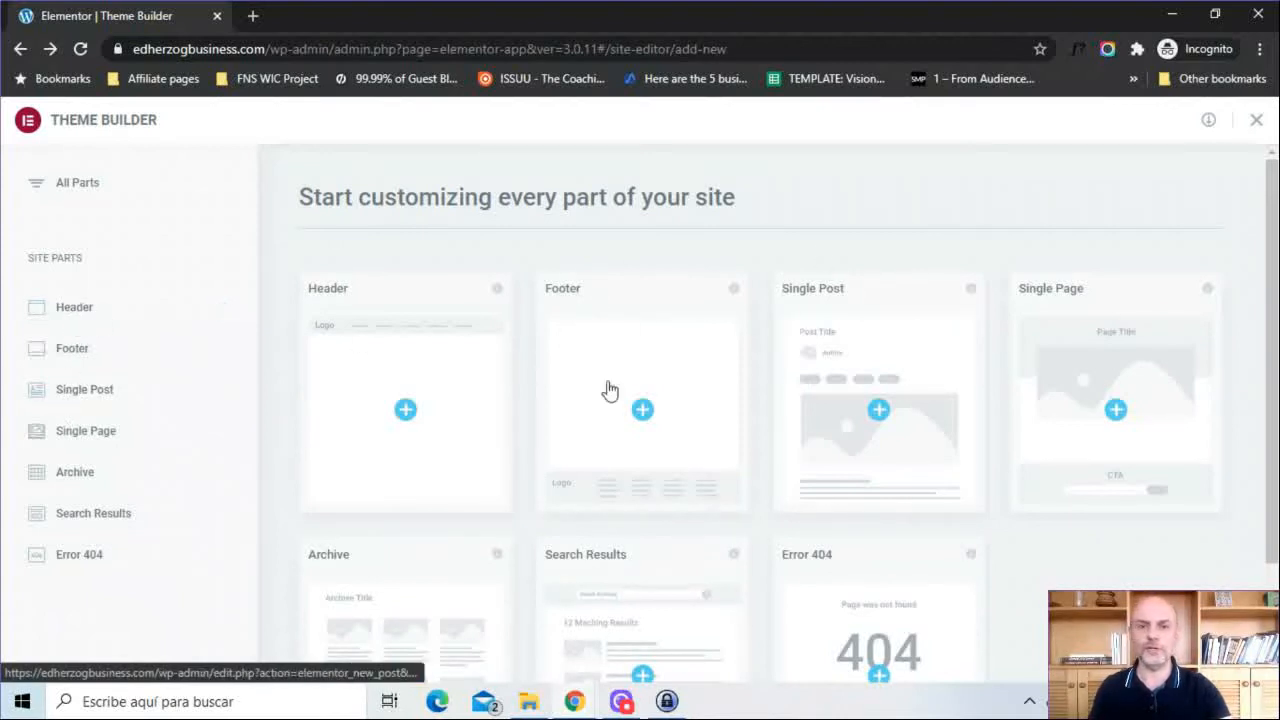
mouse_move(710, 238)
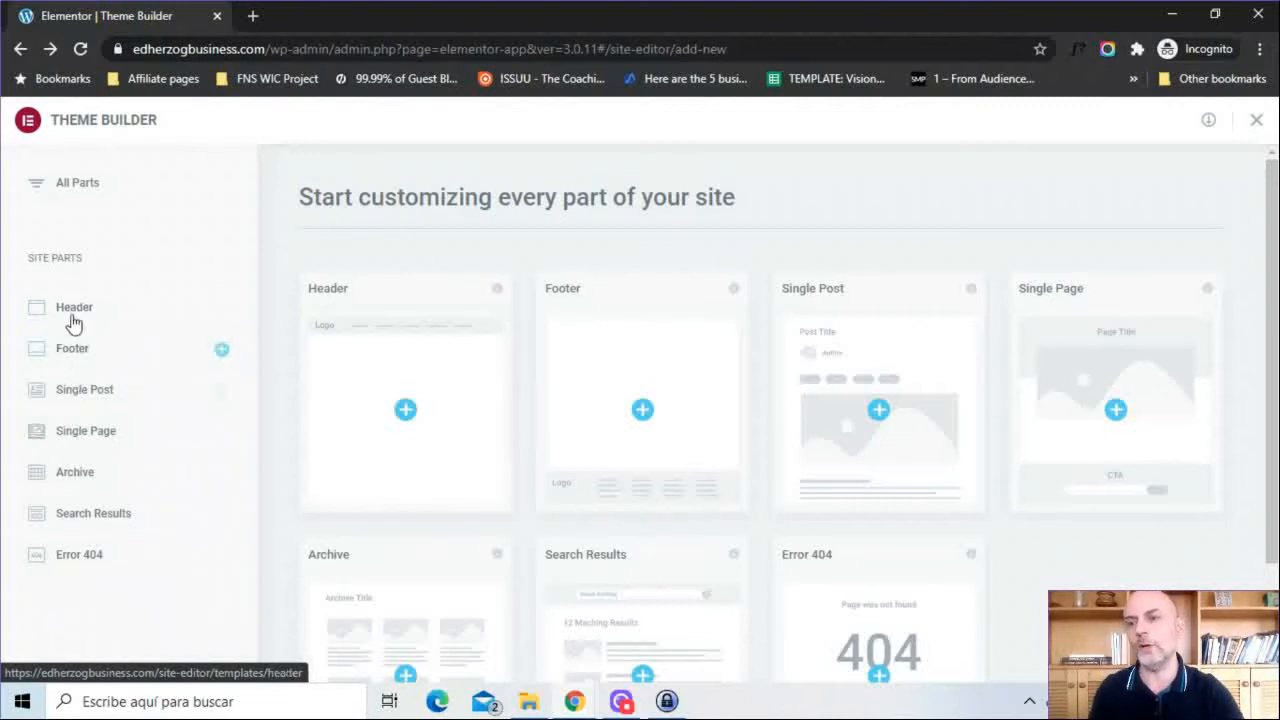
- Show the Header site part and start a new header template
click(74, 308)
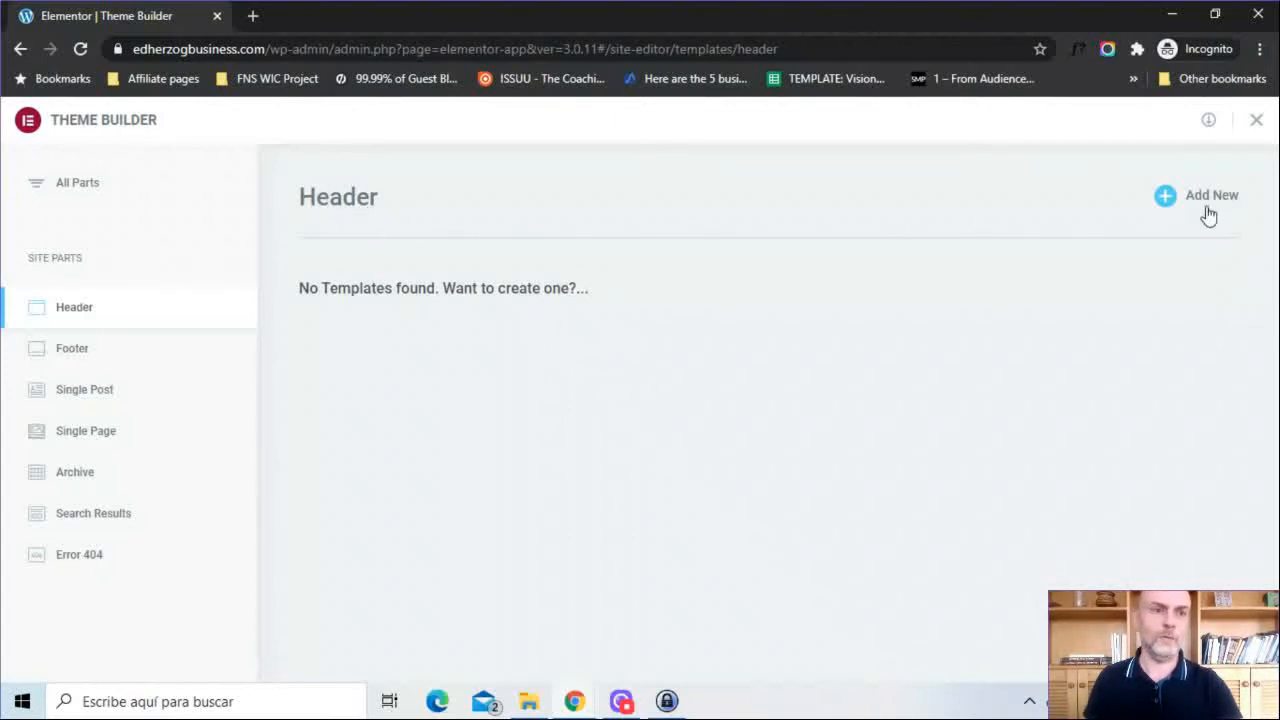
click(1212, 196)
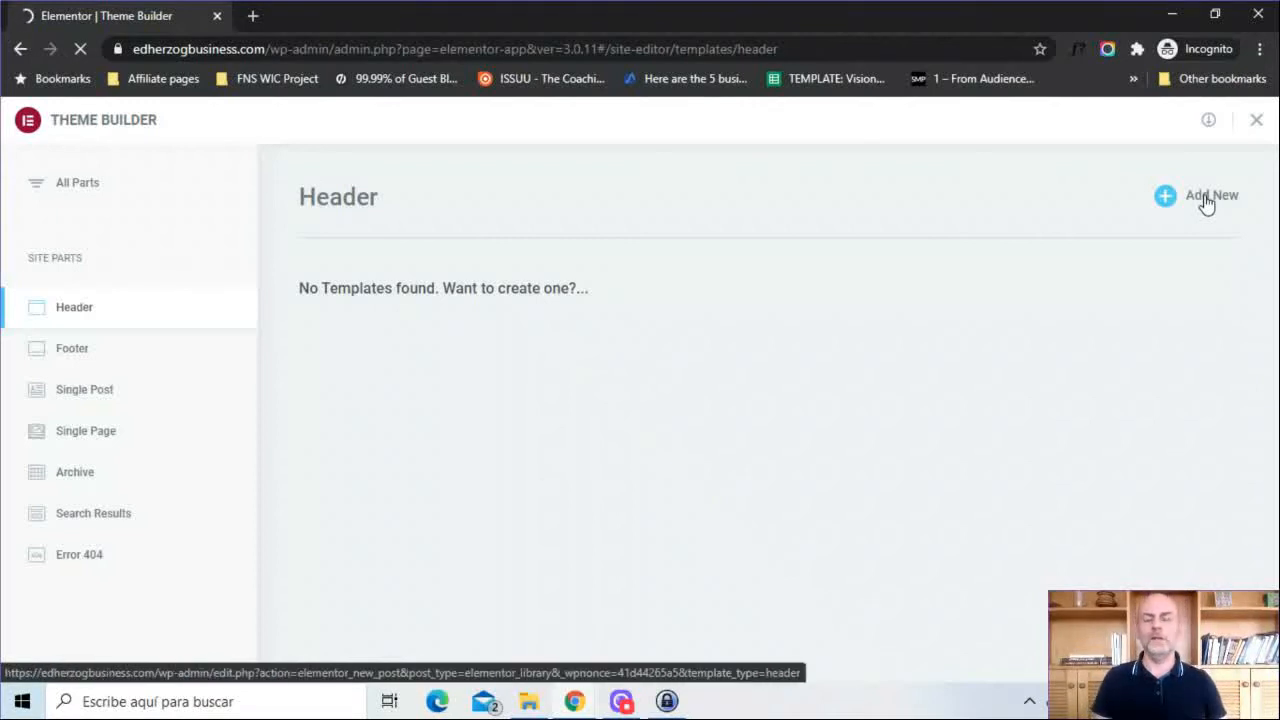
click(1212, 196)
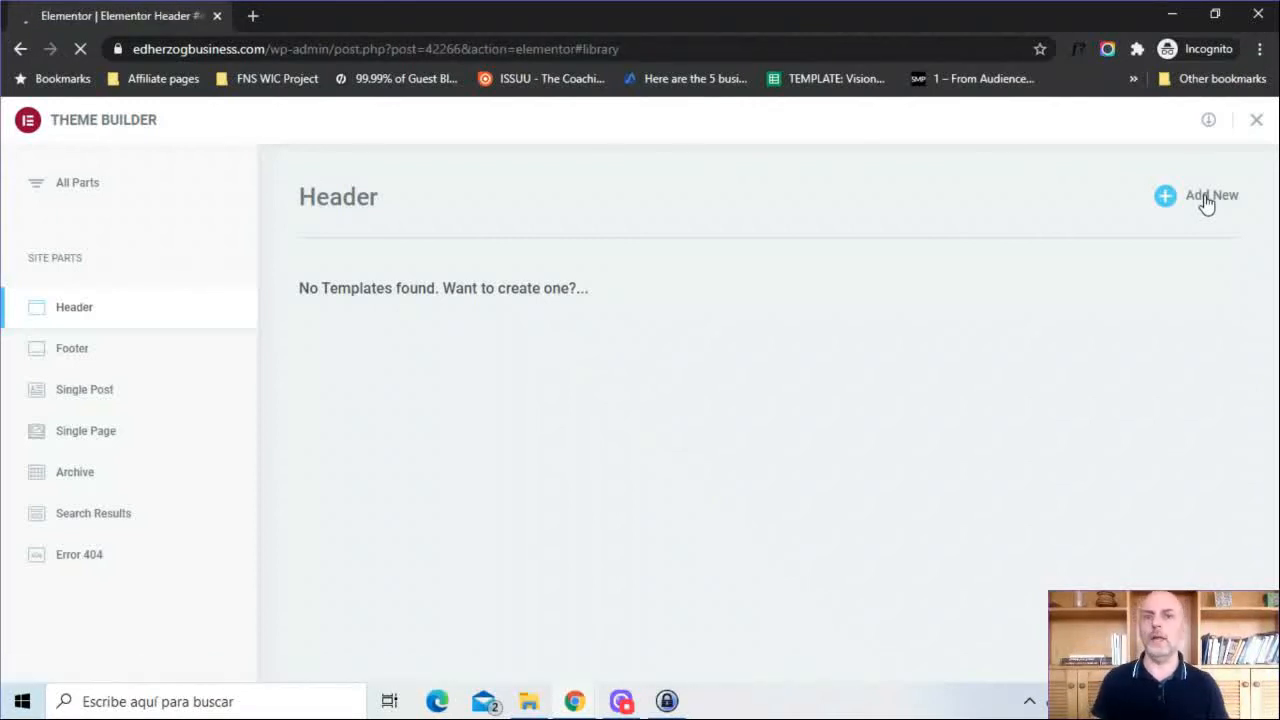
- Insert the blue gradient Beyond header block from the library's Blocks
click(1212, 196)
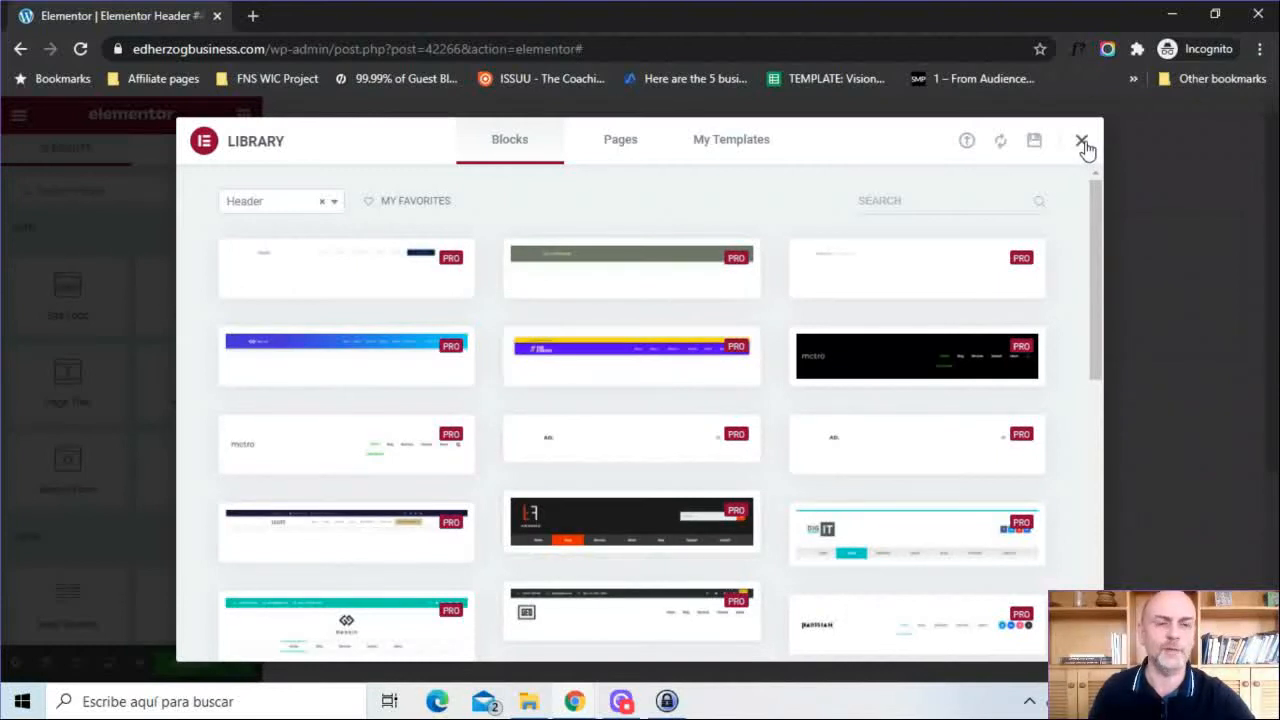
mouse_move(790, 212)
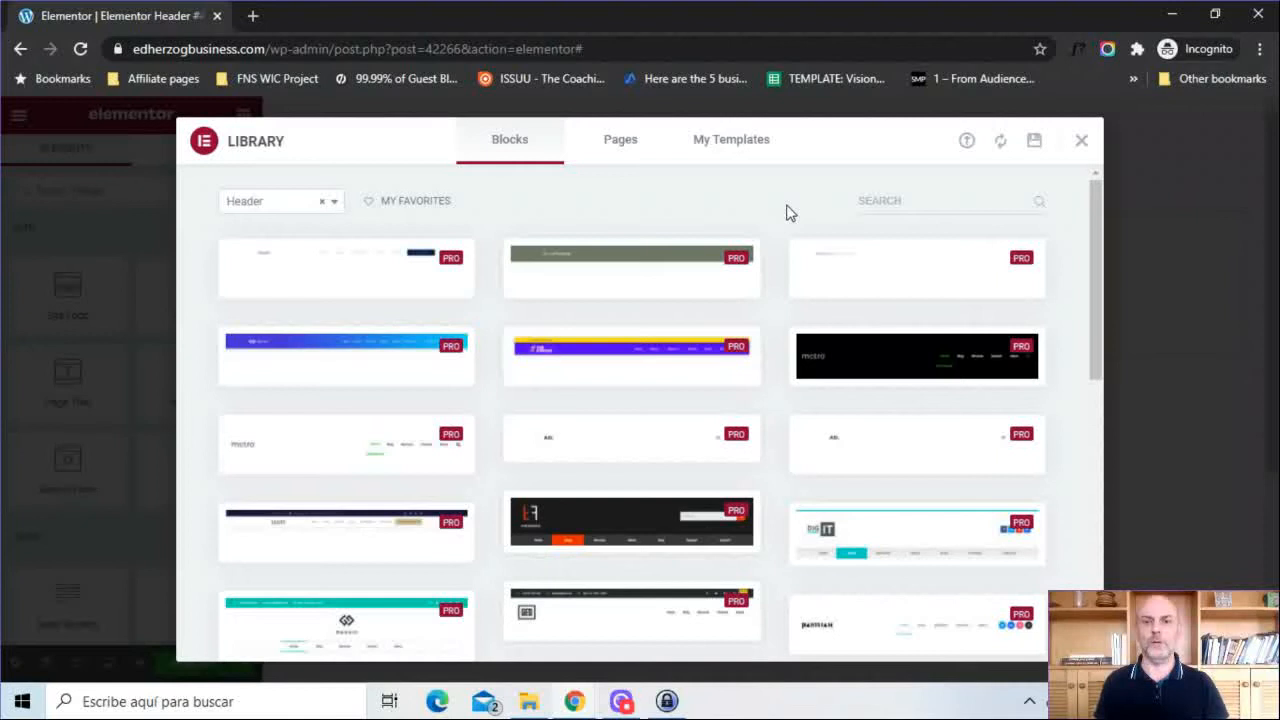
mouse_move(668, 264)
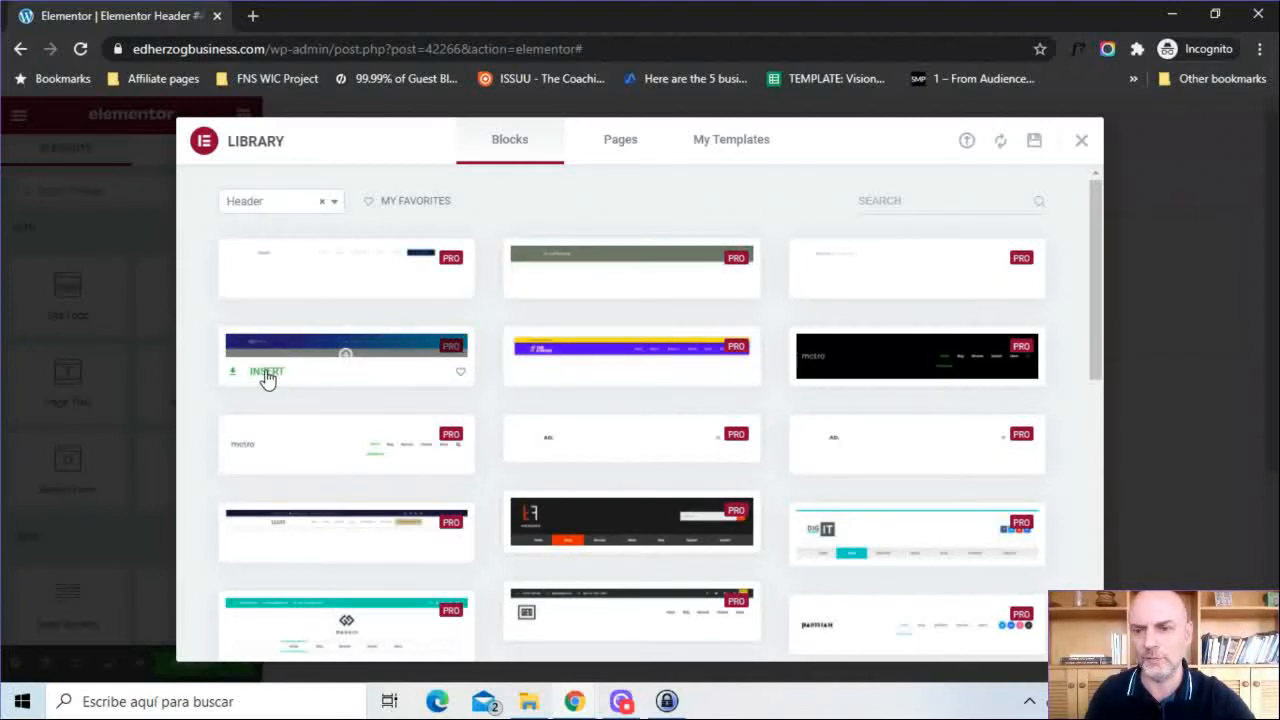
click(266, 370)
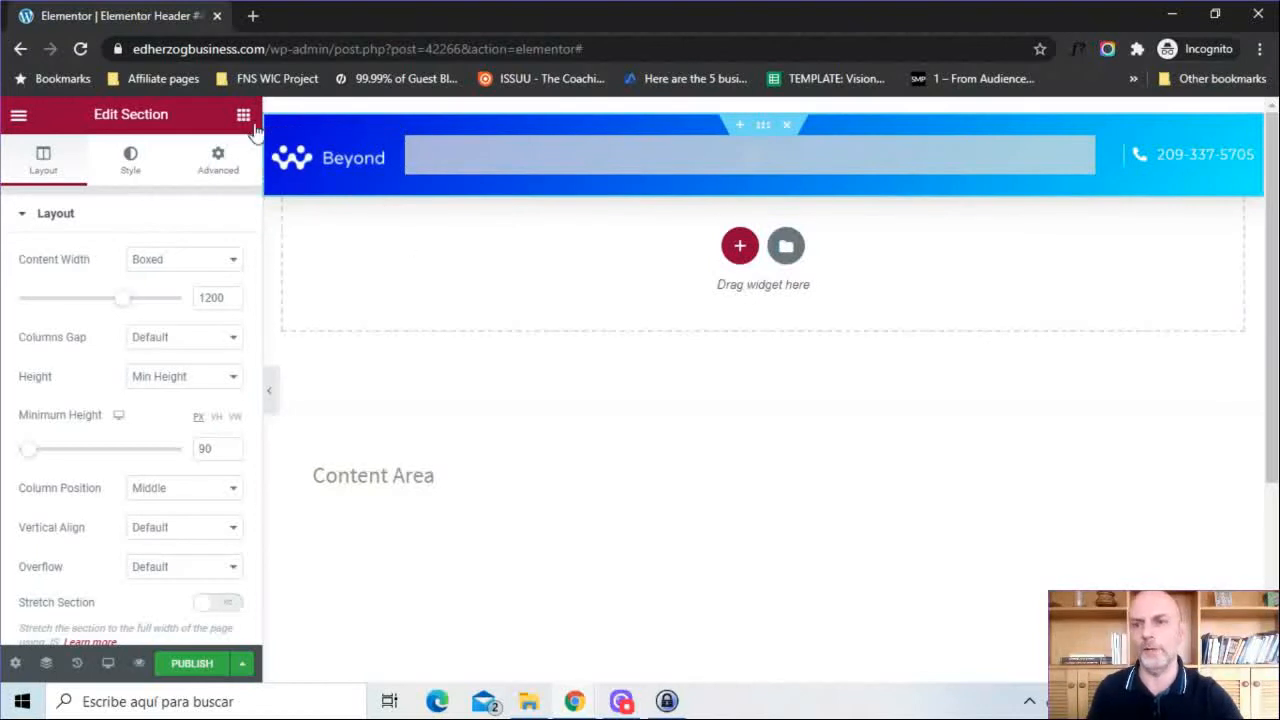
- Return from the section layout settings to the widgets list
click(244, 114)
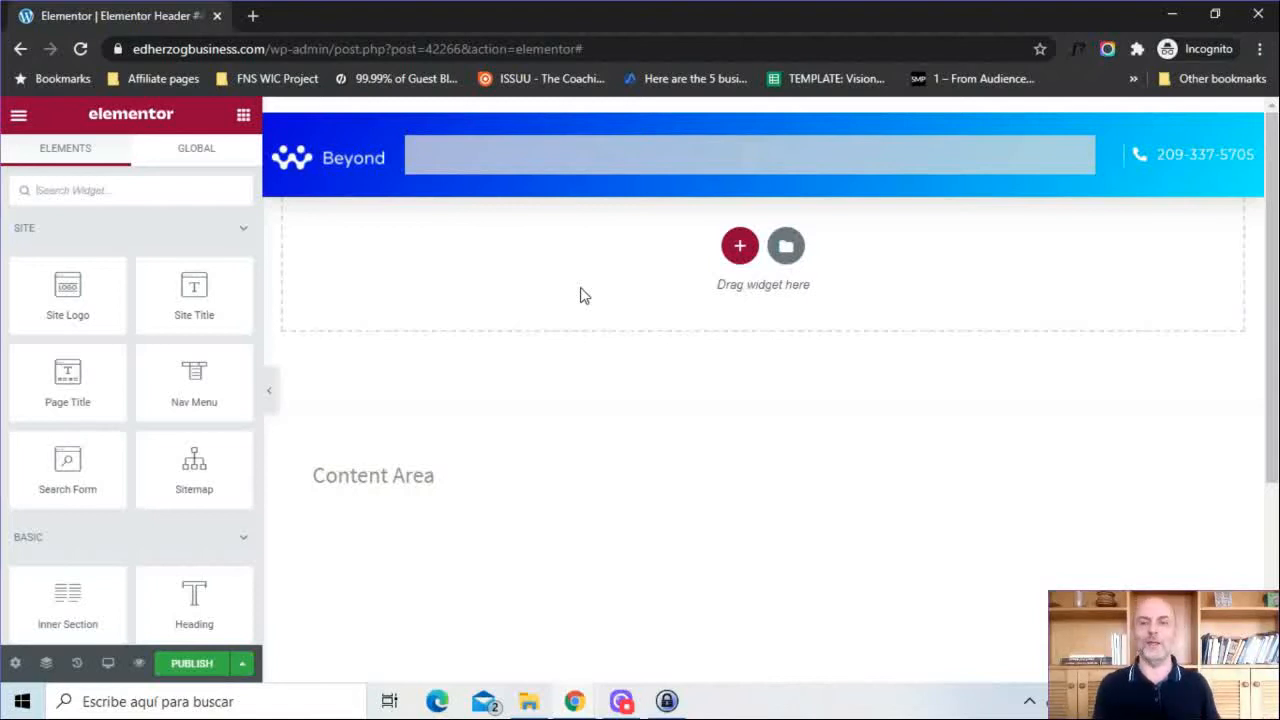
mouse_move(620, 244)
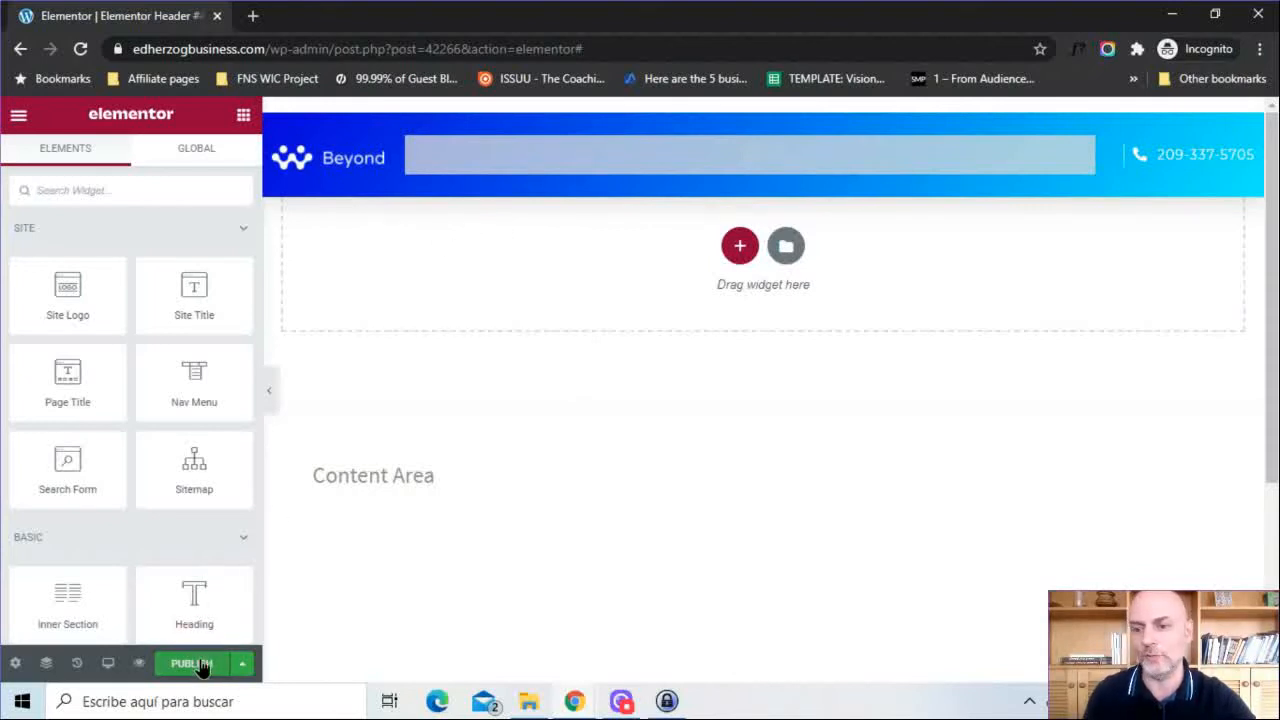
- Add a display condition including Singular › All Singular content
click(192, 664)
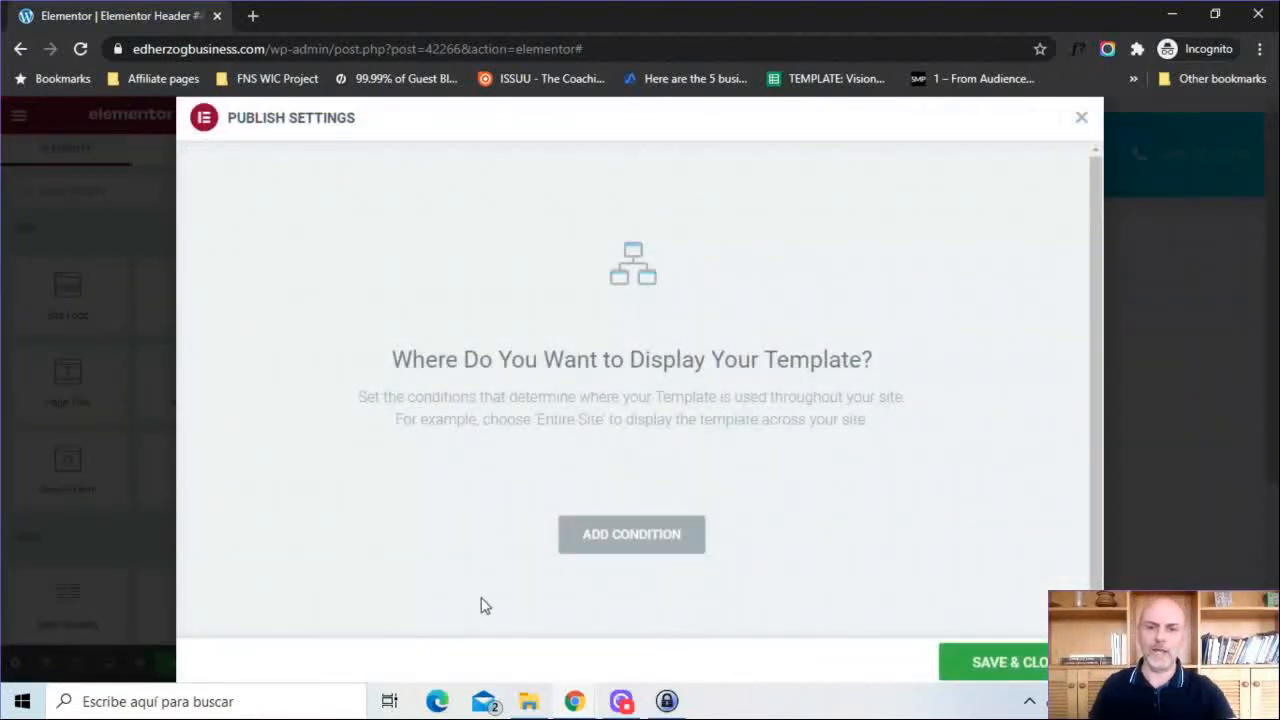
click(632, 534)
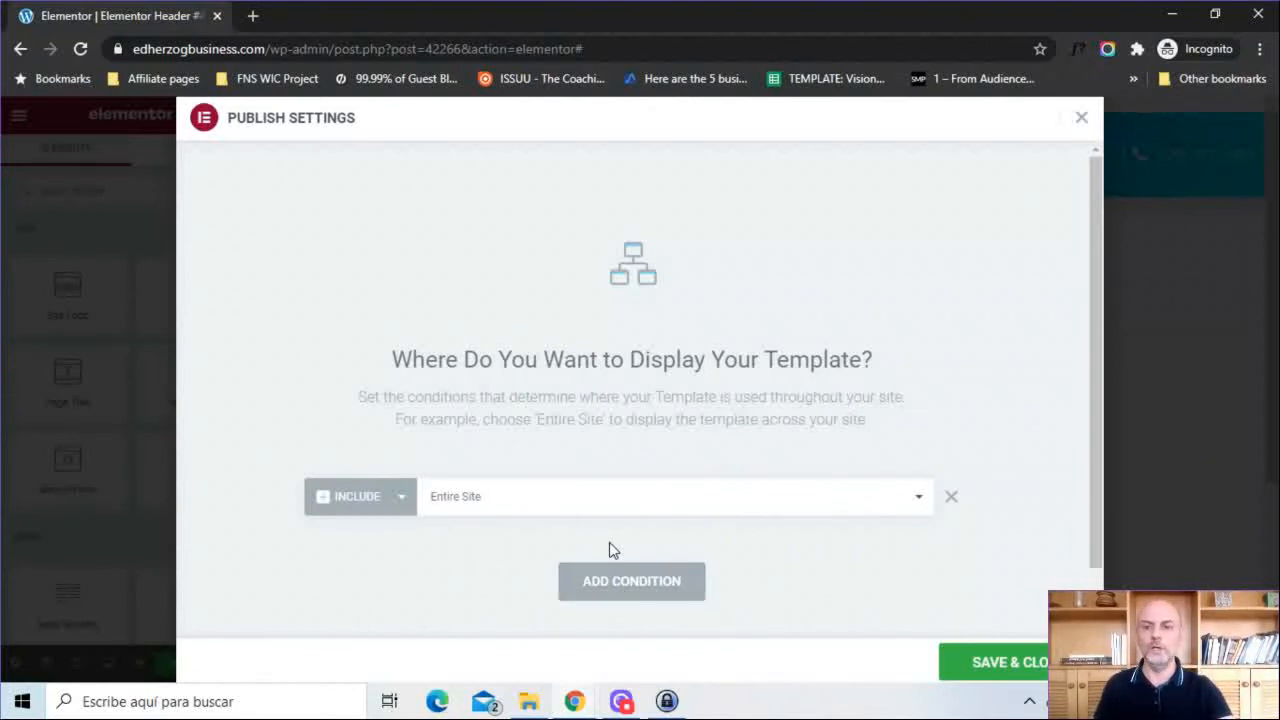
click(358, 496)
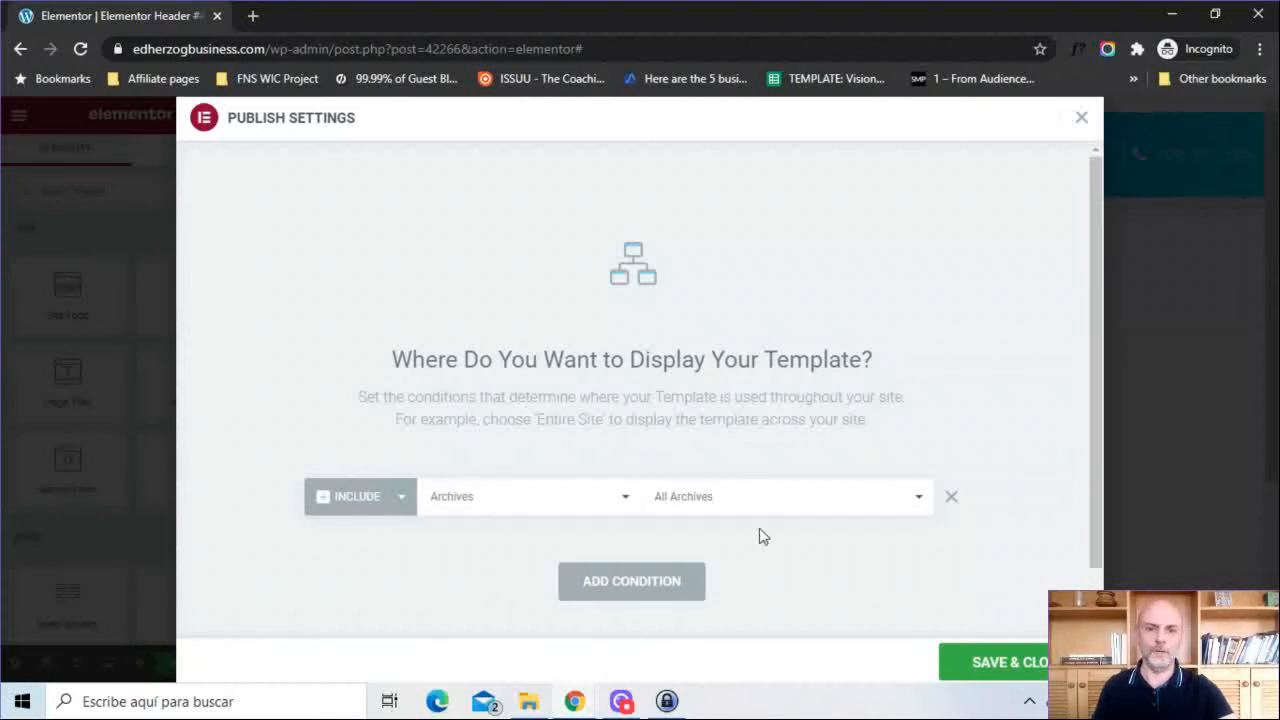
click(788, 496)
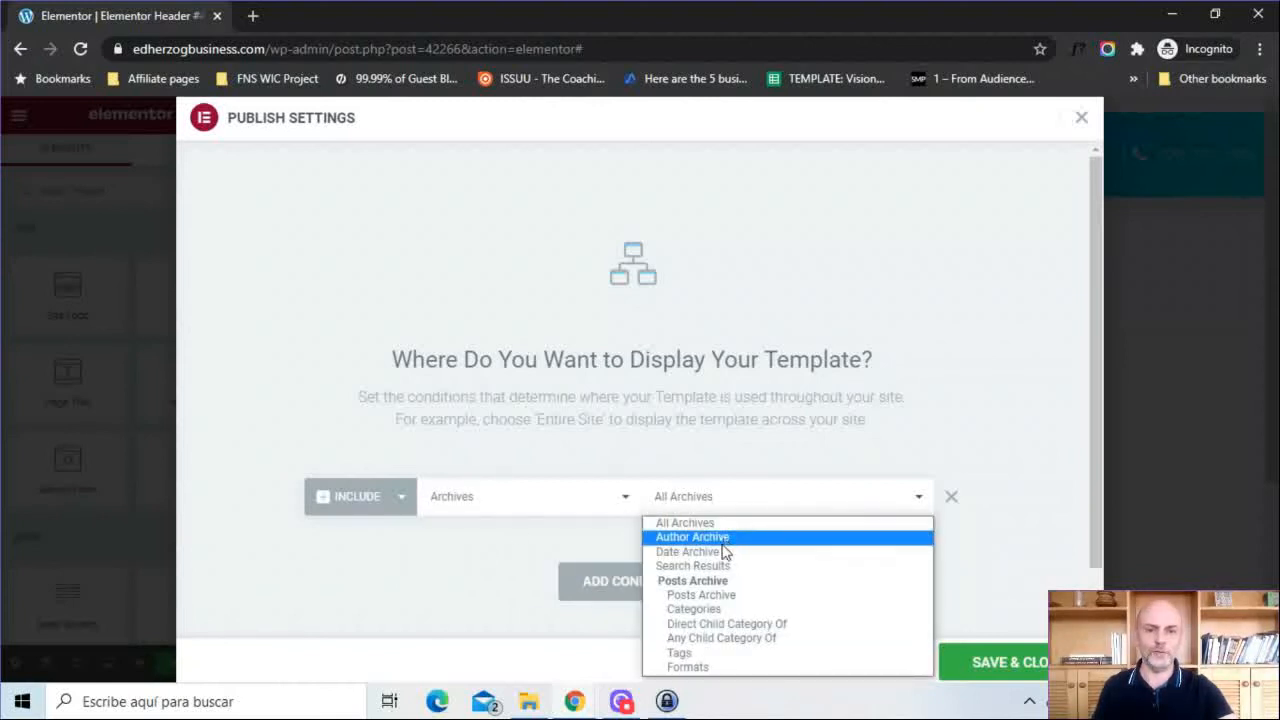
mouse_move(688, 552)
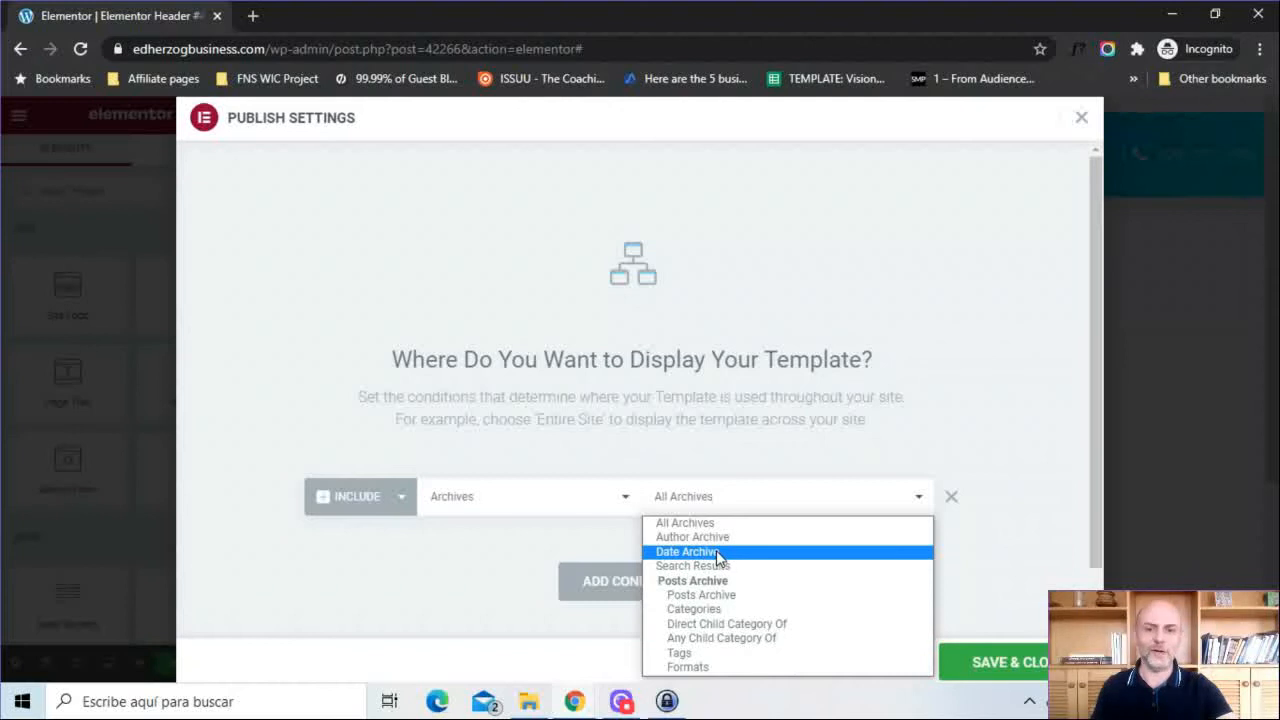
mouse_move(692, 564)
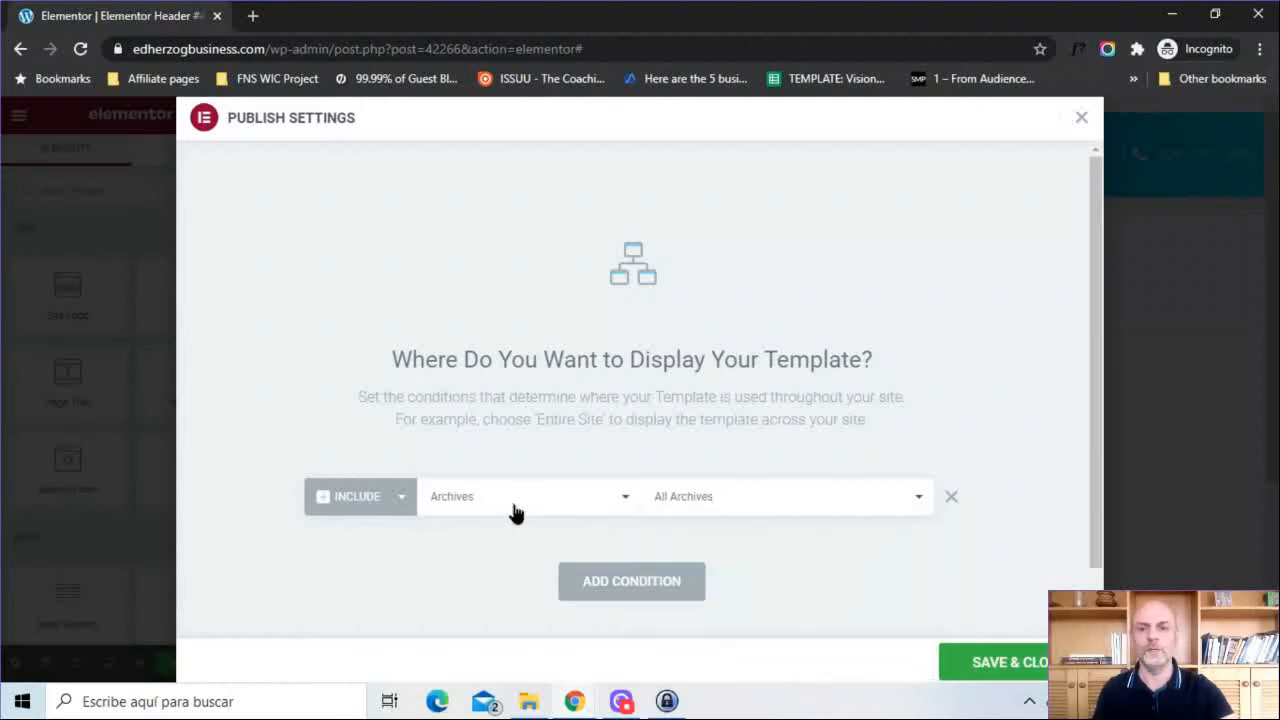
click(524, 496)
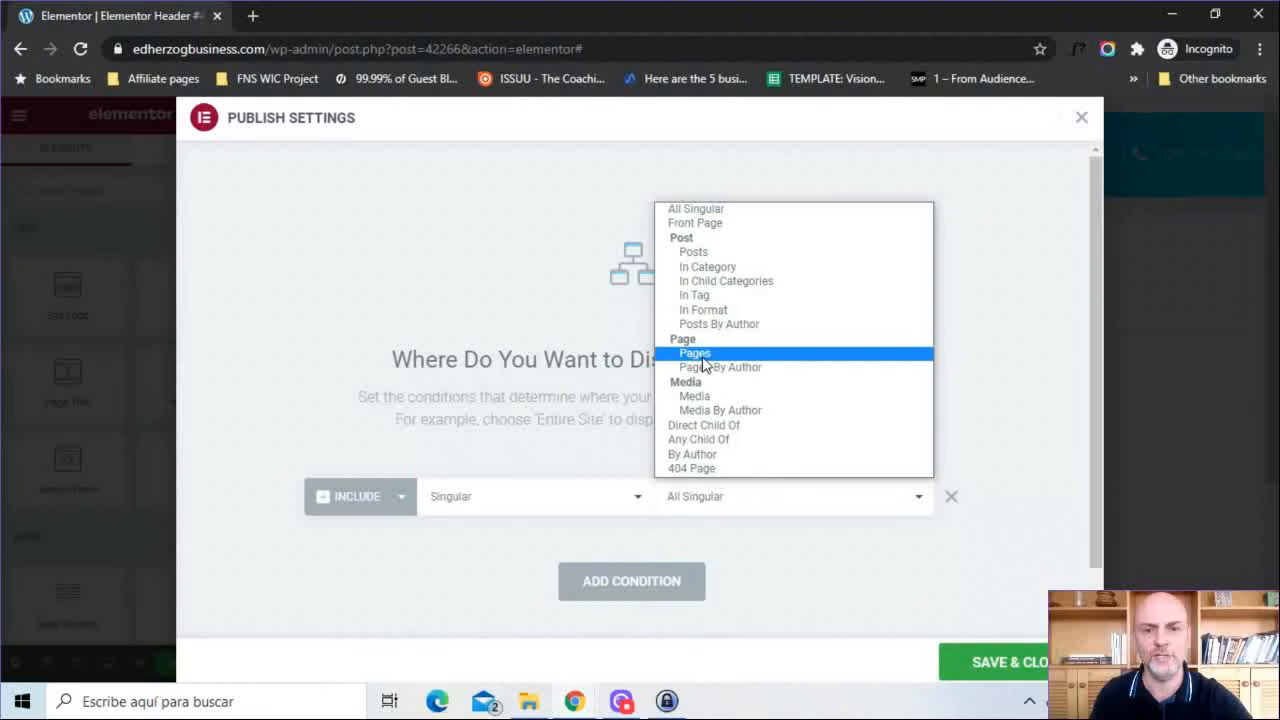
mouse_move(740, 440)
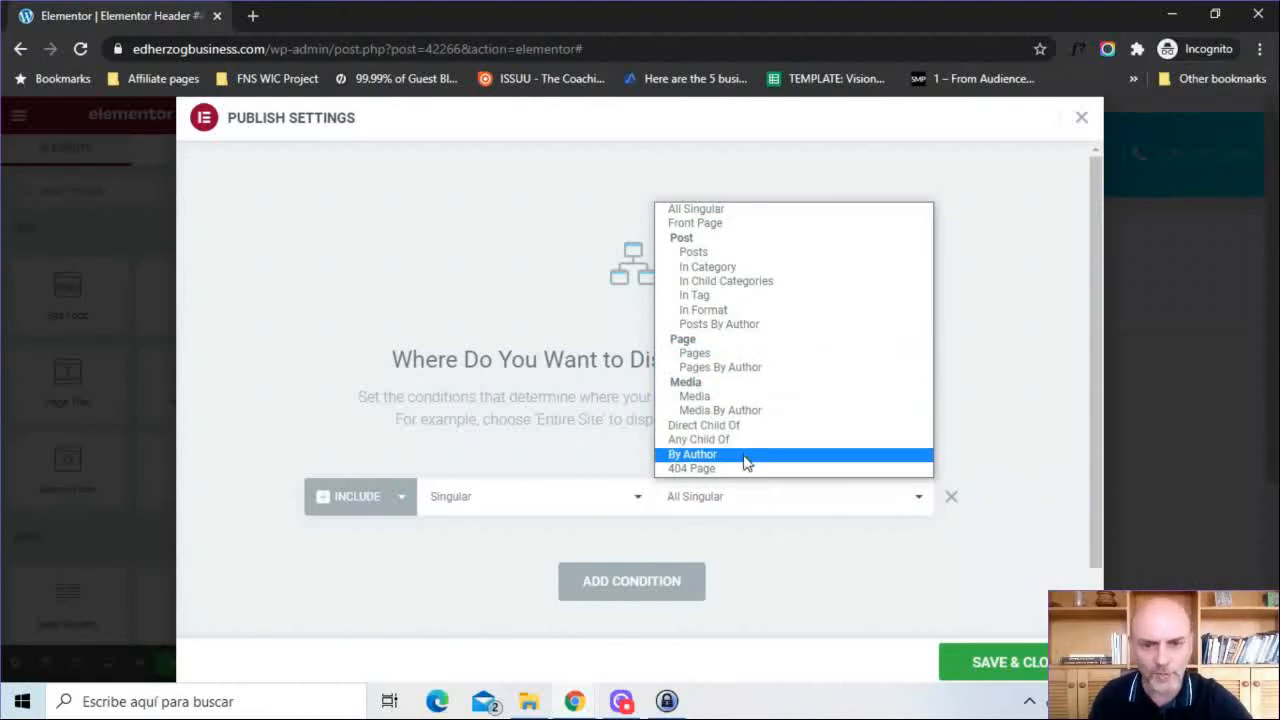
mouse_move(724, 468)
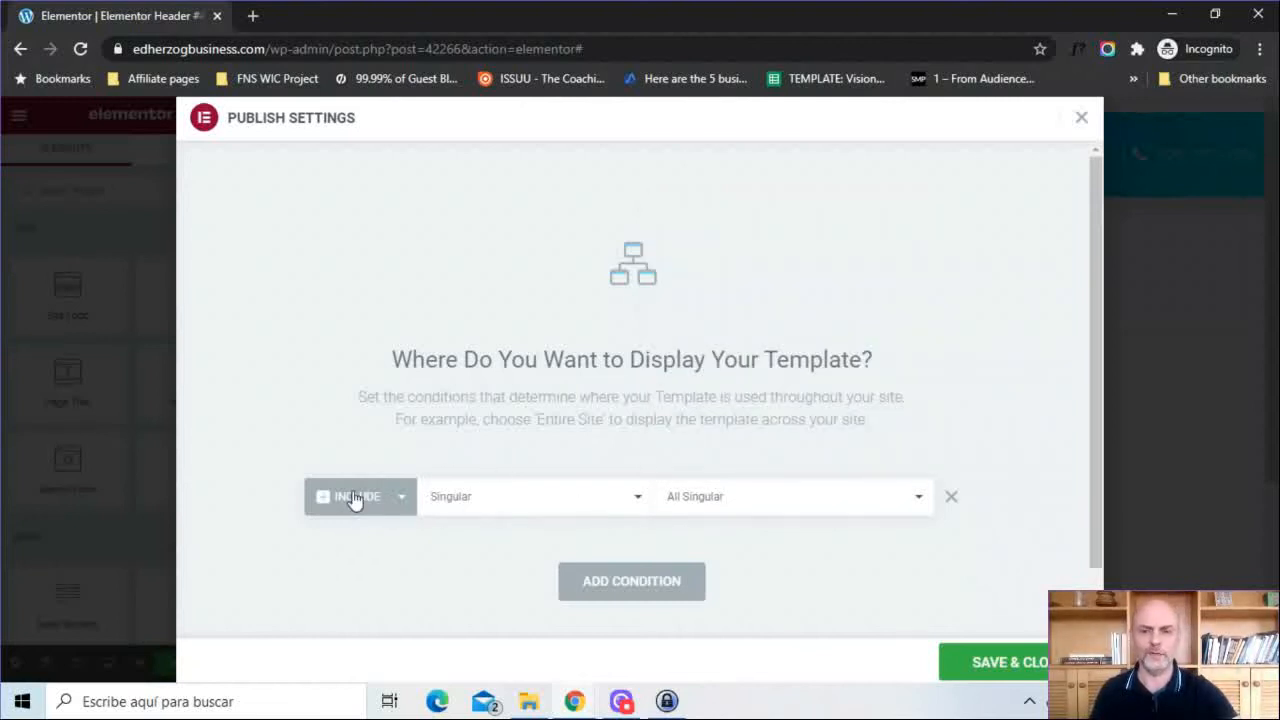
mouse_move(848, 628)
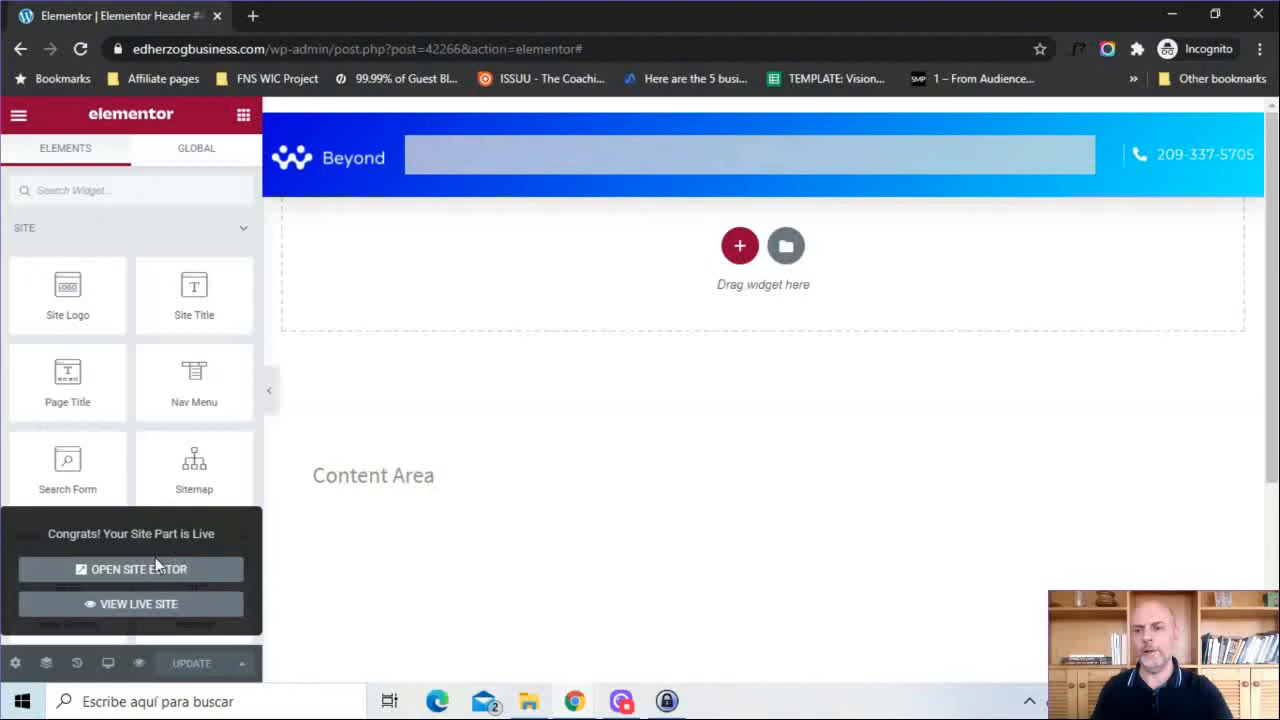
mouse_move(130, 568)
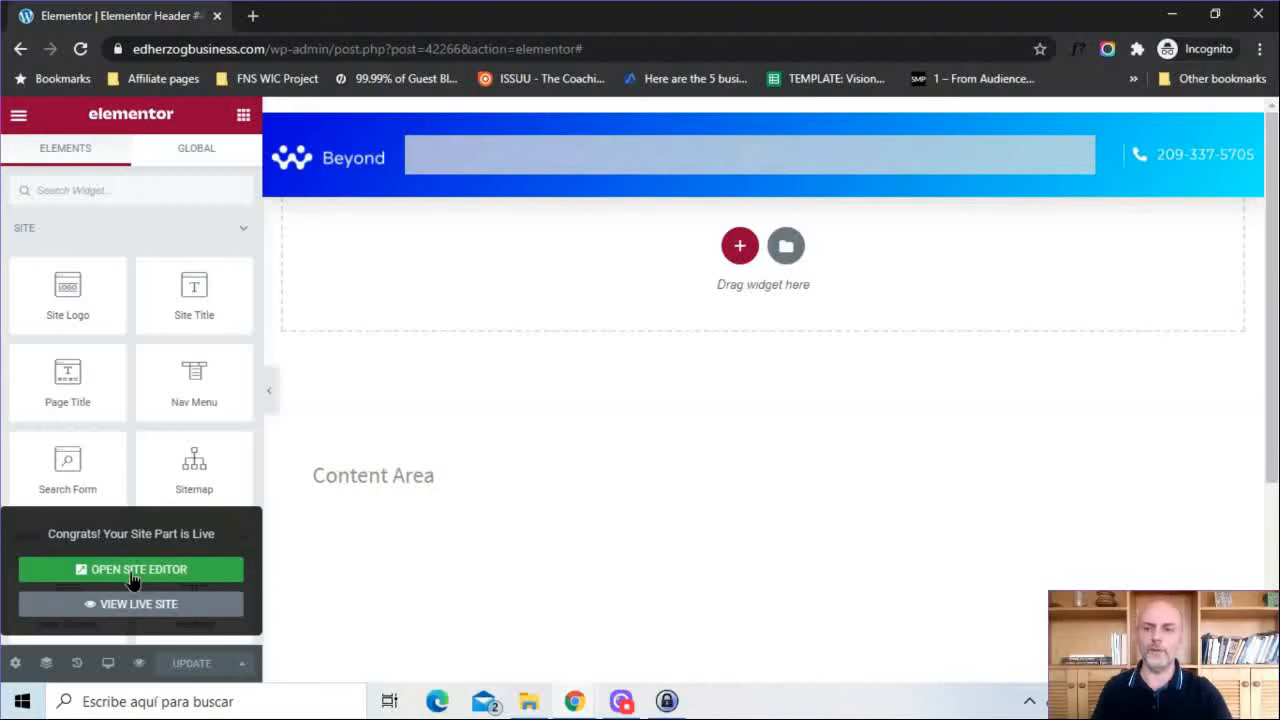
- Go to the site editor to see the published header part
click(130, 568)
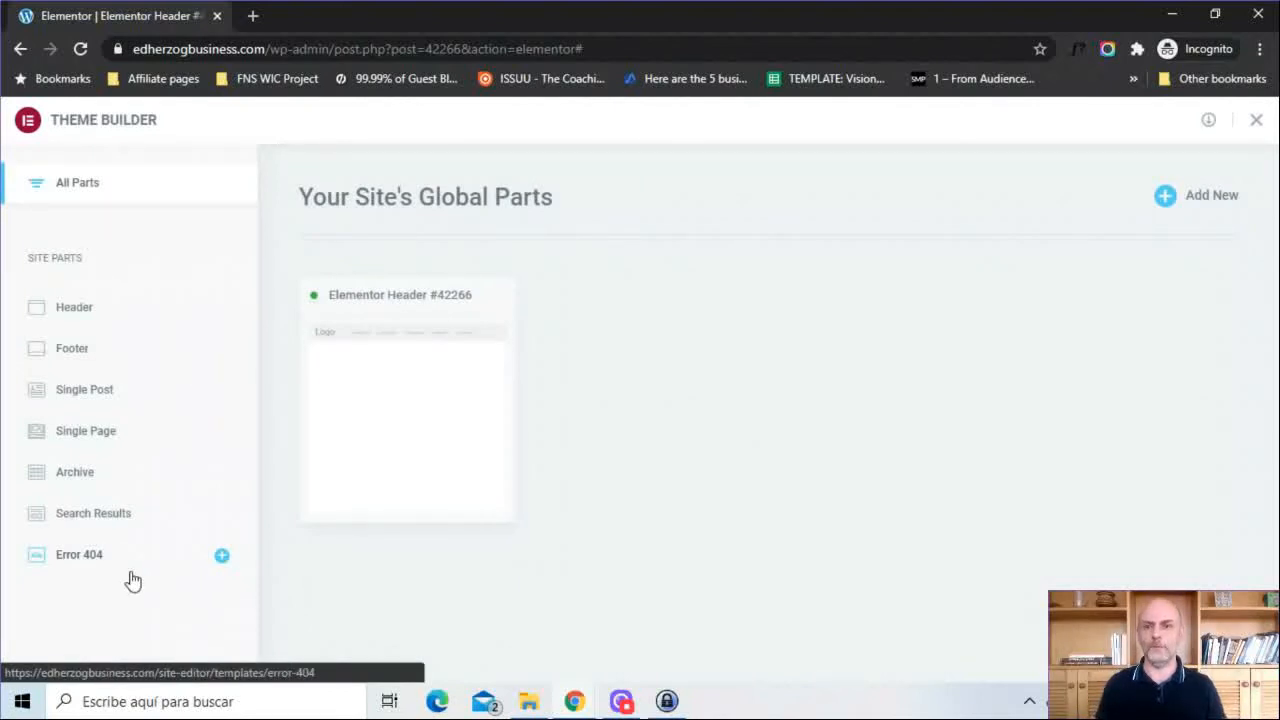
mouse_move(520, 442)
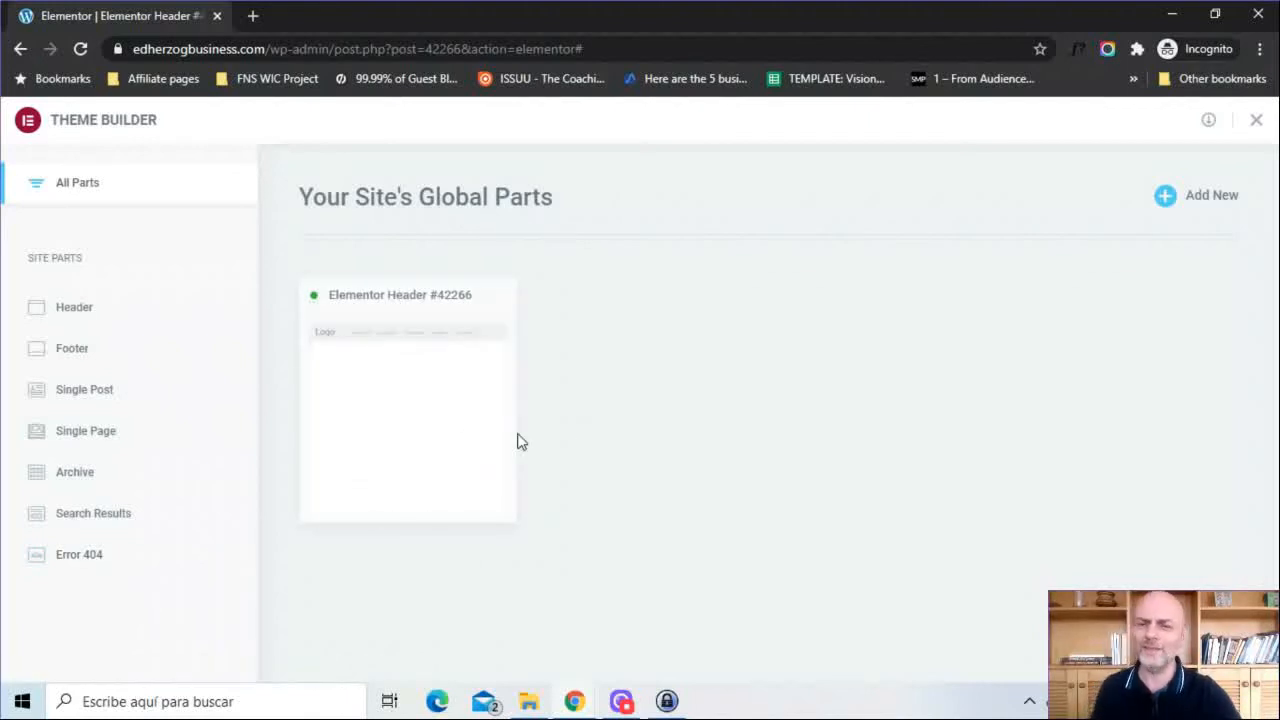
mouse_move(440, 402)
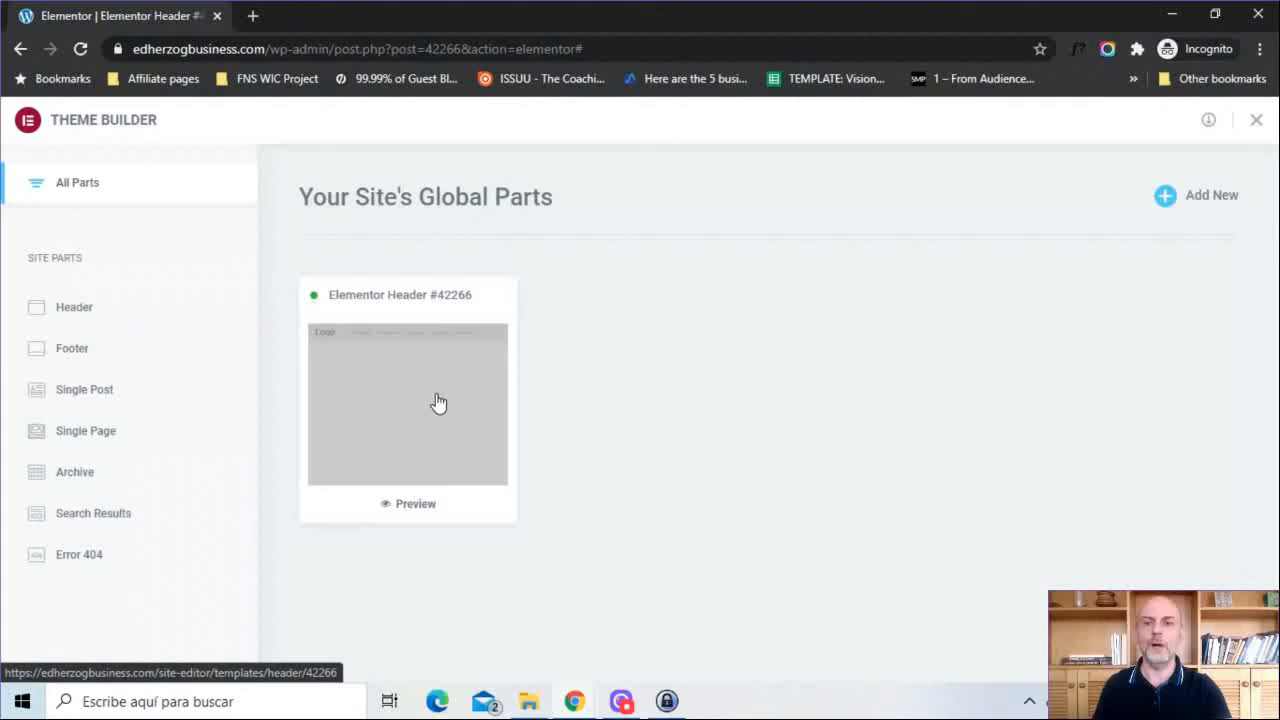
- View Elementor Header #42266 in the Theme Builder's Header section
click(74, 308)
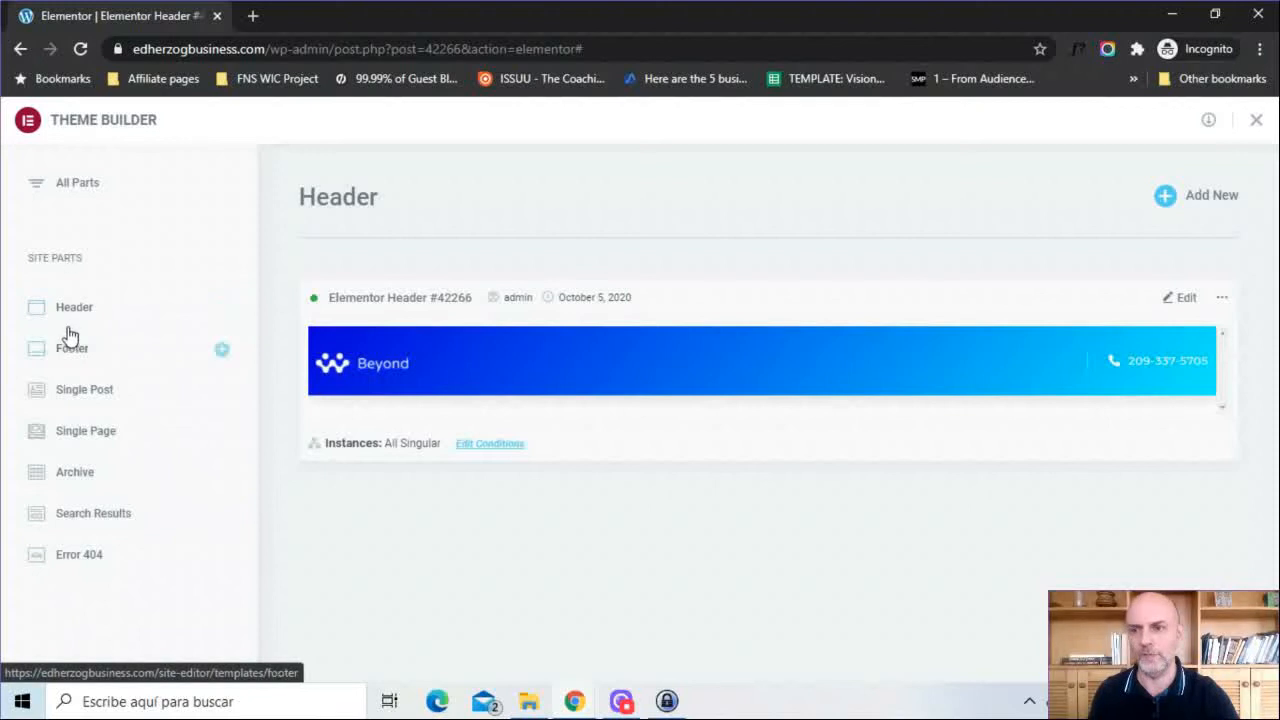
mouse_move(1076, 310)
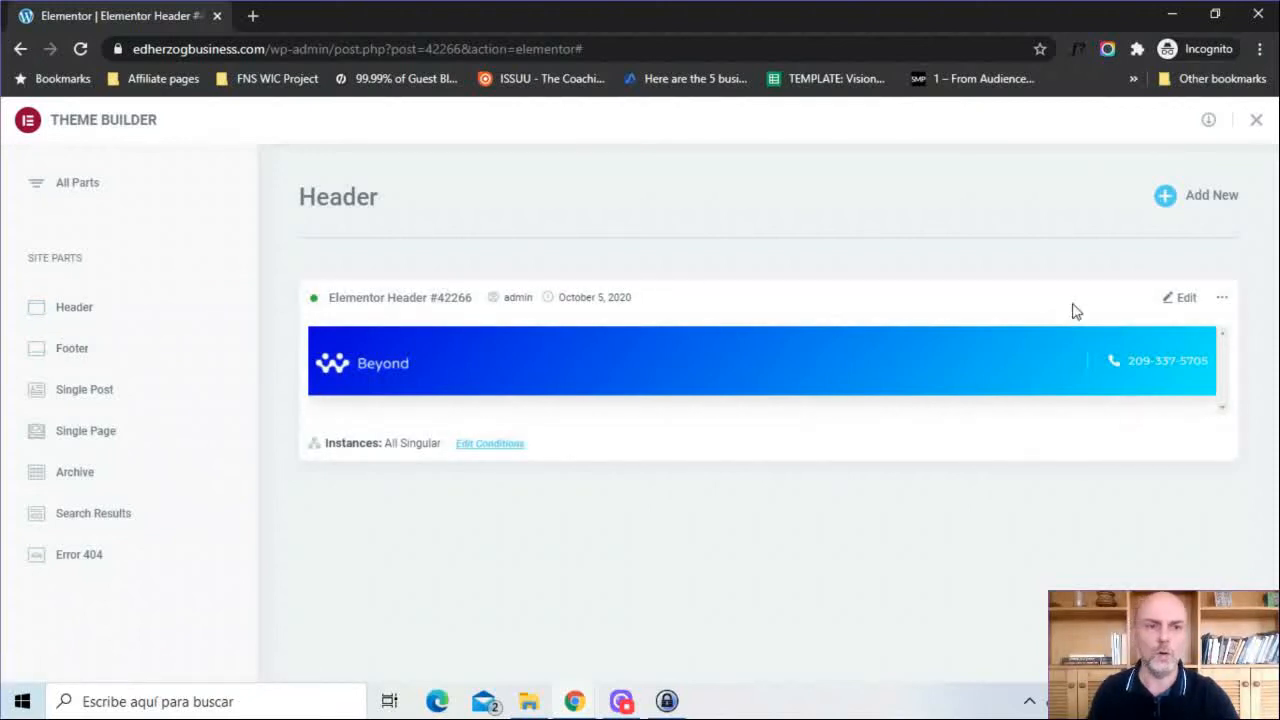
mouse_move(1184, 300)
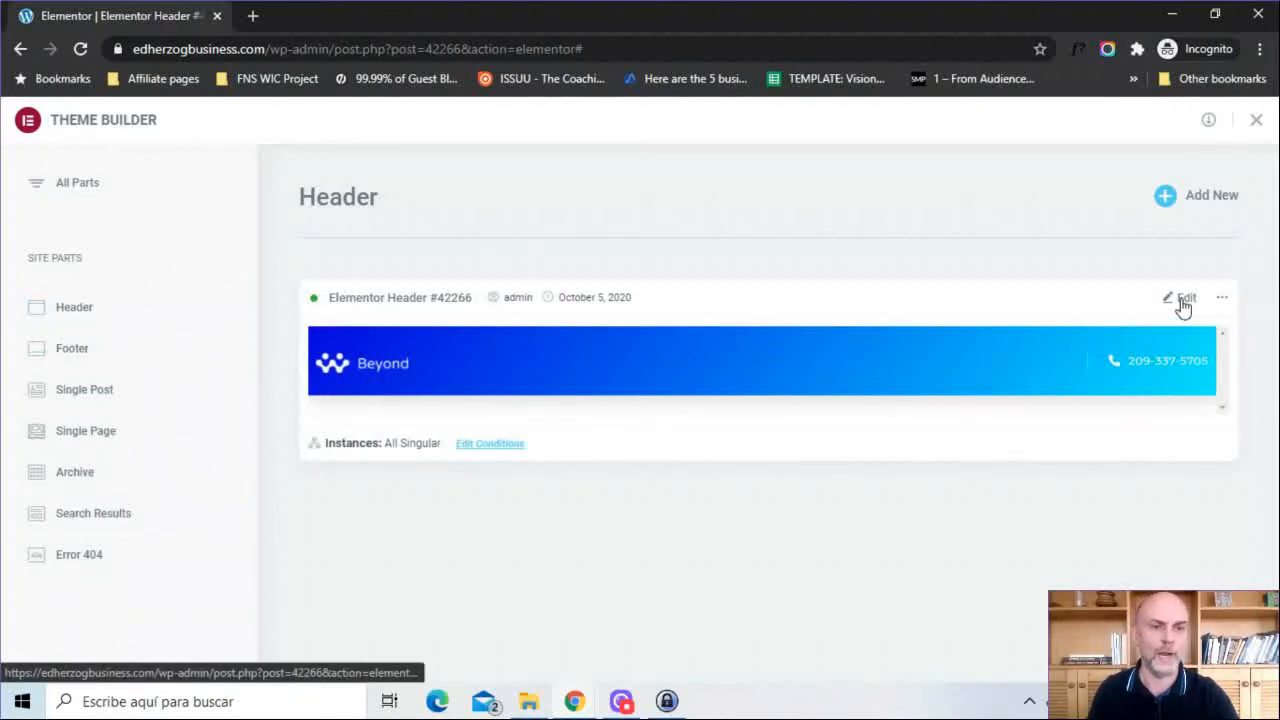
click(1220, 296)
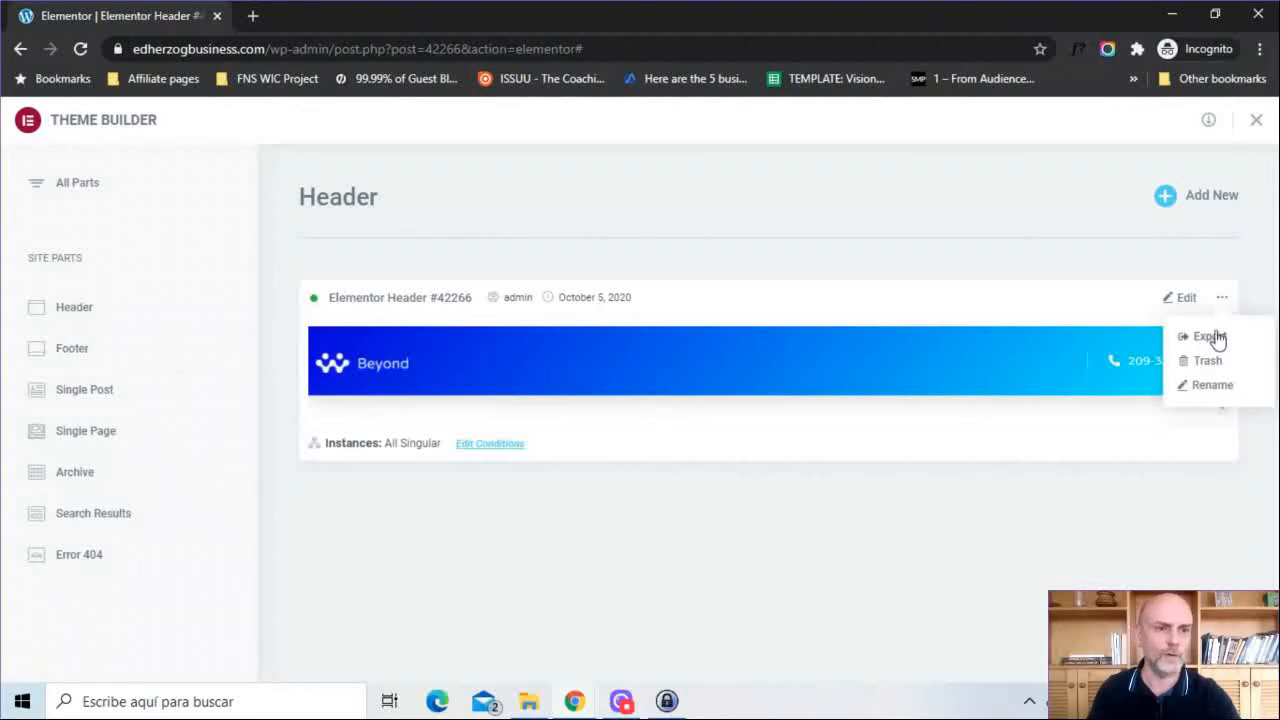
mouse_move(1210, 386)
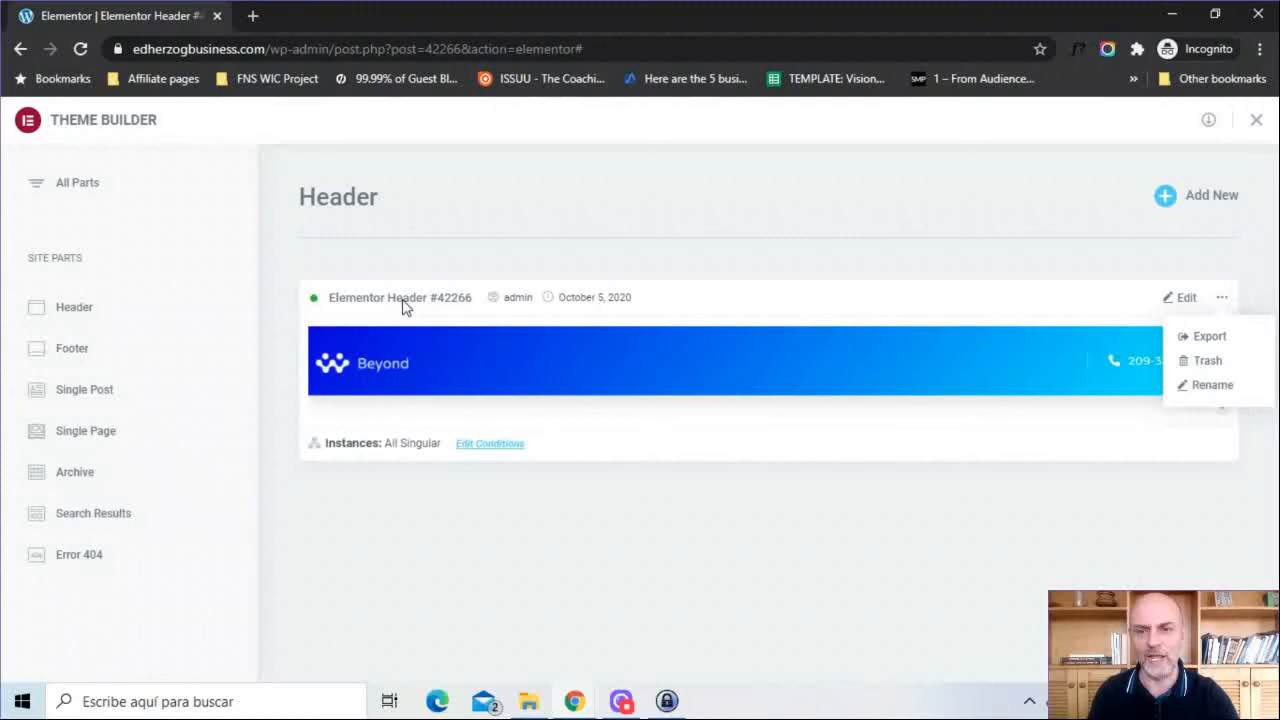
mouse_move(946, 388)
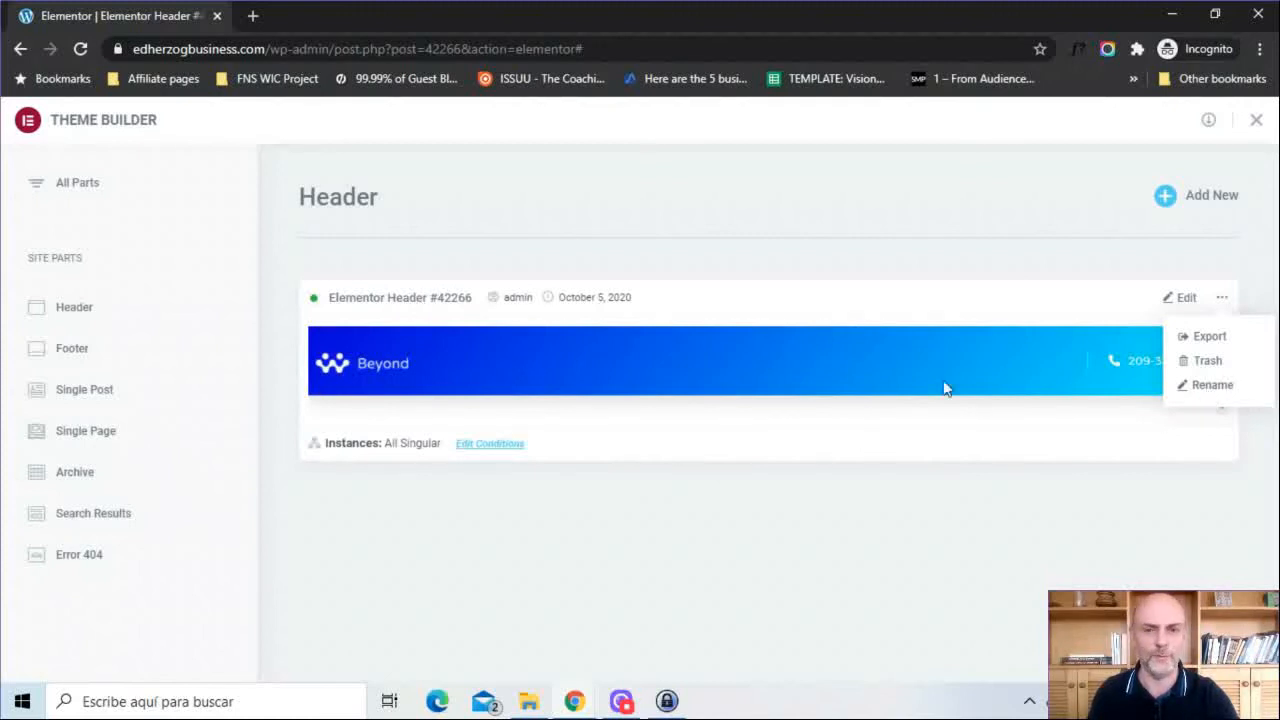
mouse_move(570, 308)
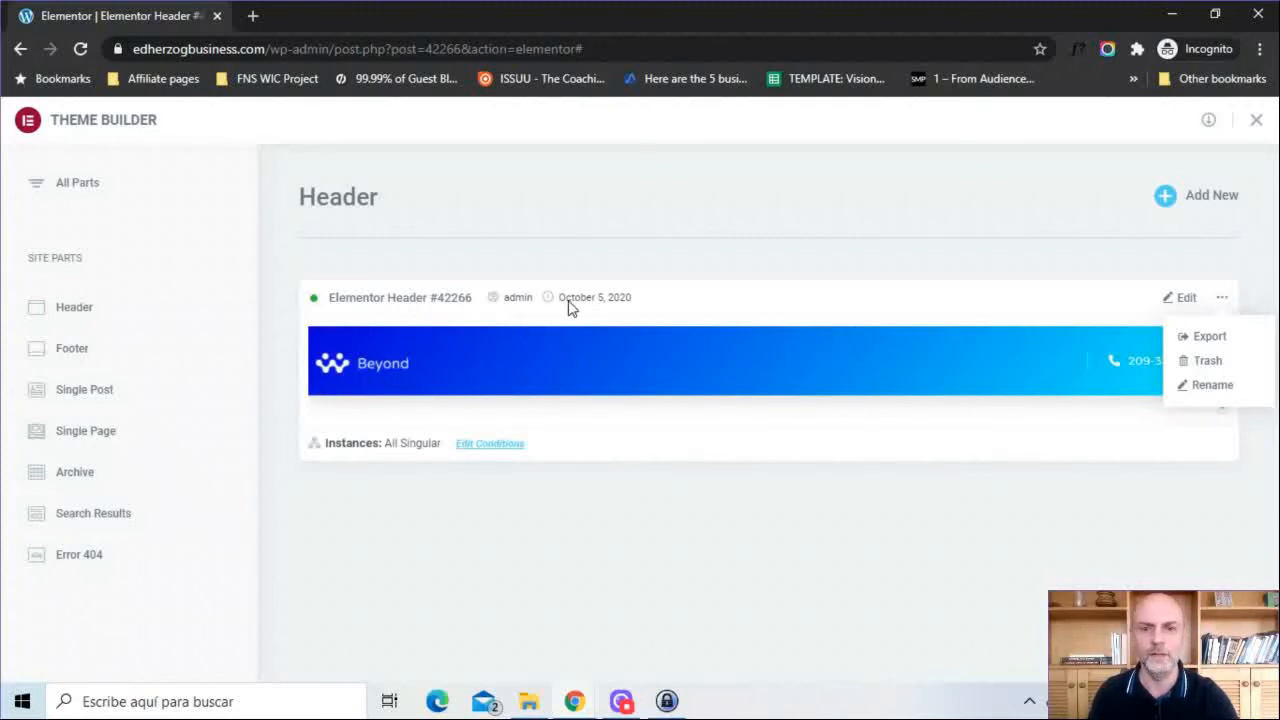
mouse_move(320, 310)
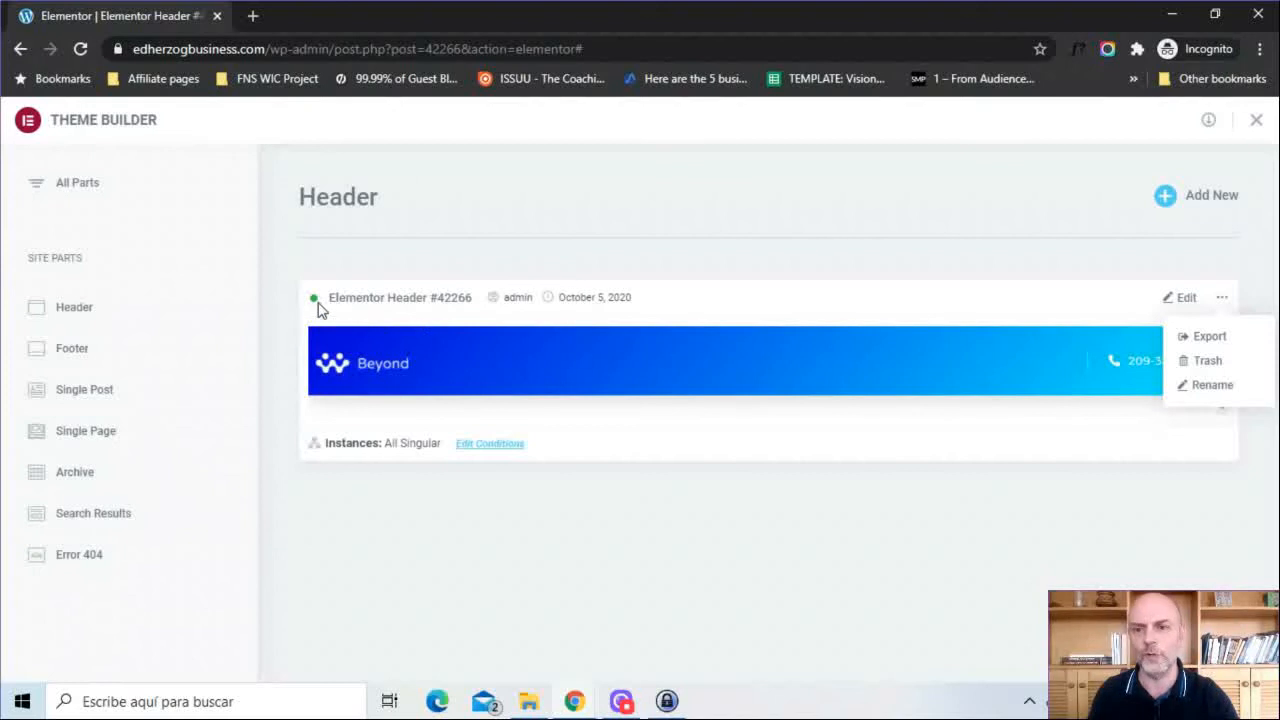
mouse_move(322, 316)
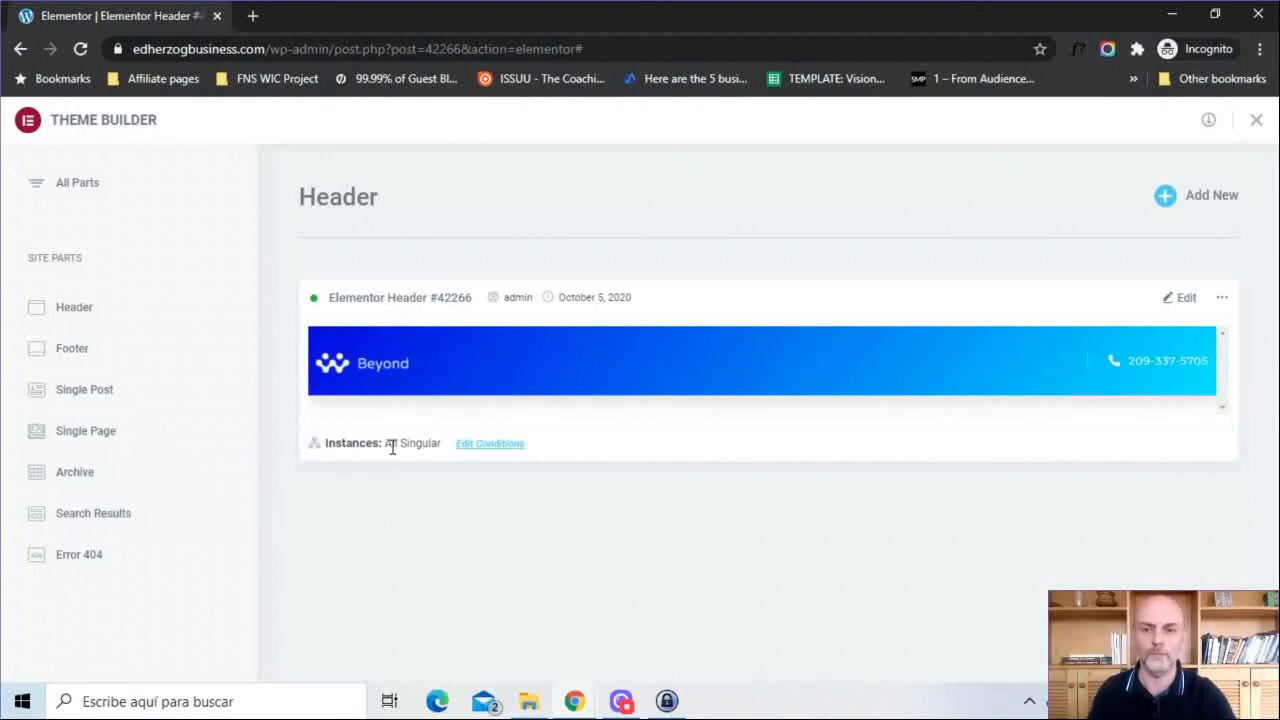
mouse_move(352, 442)
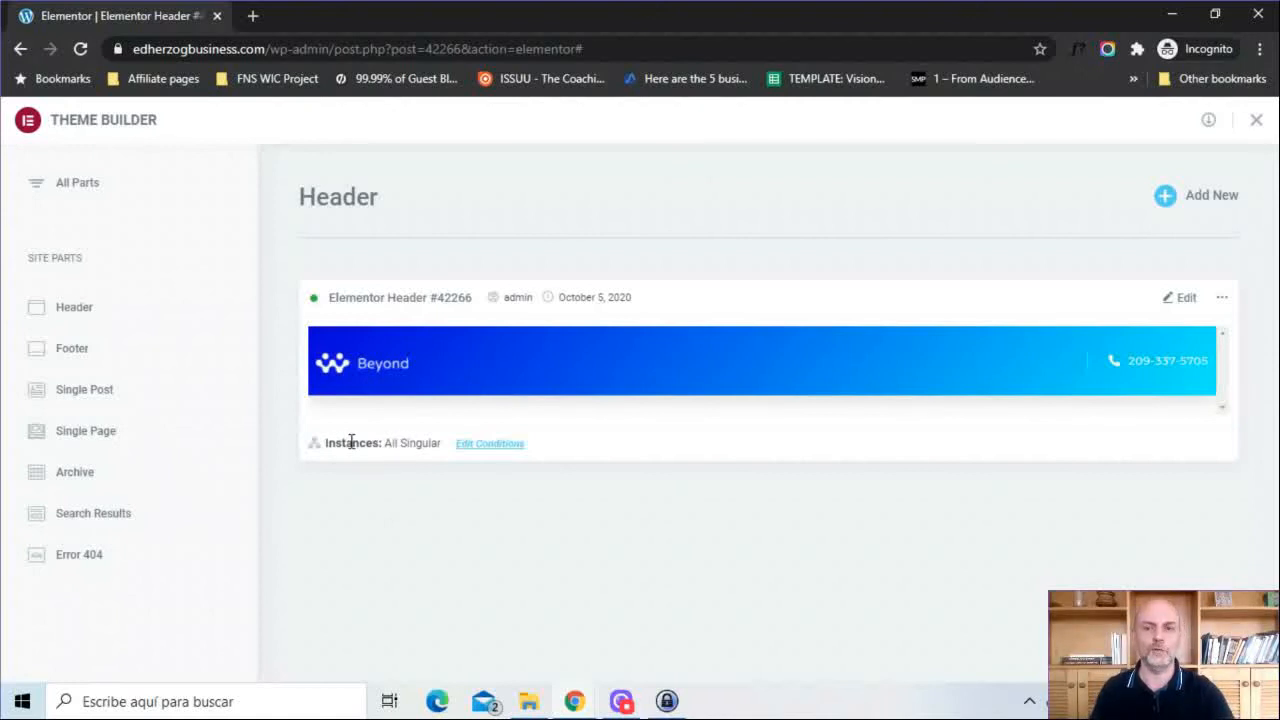
click(488, 444)
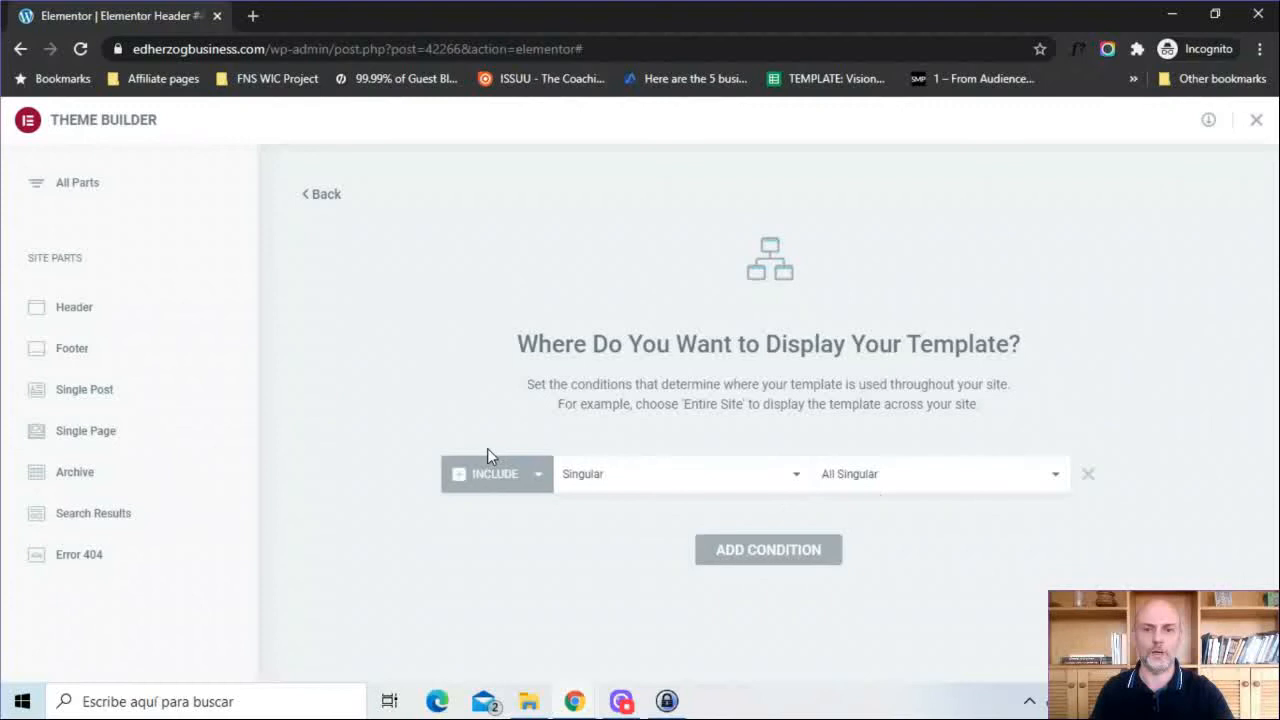
mouse_move(644, 302)
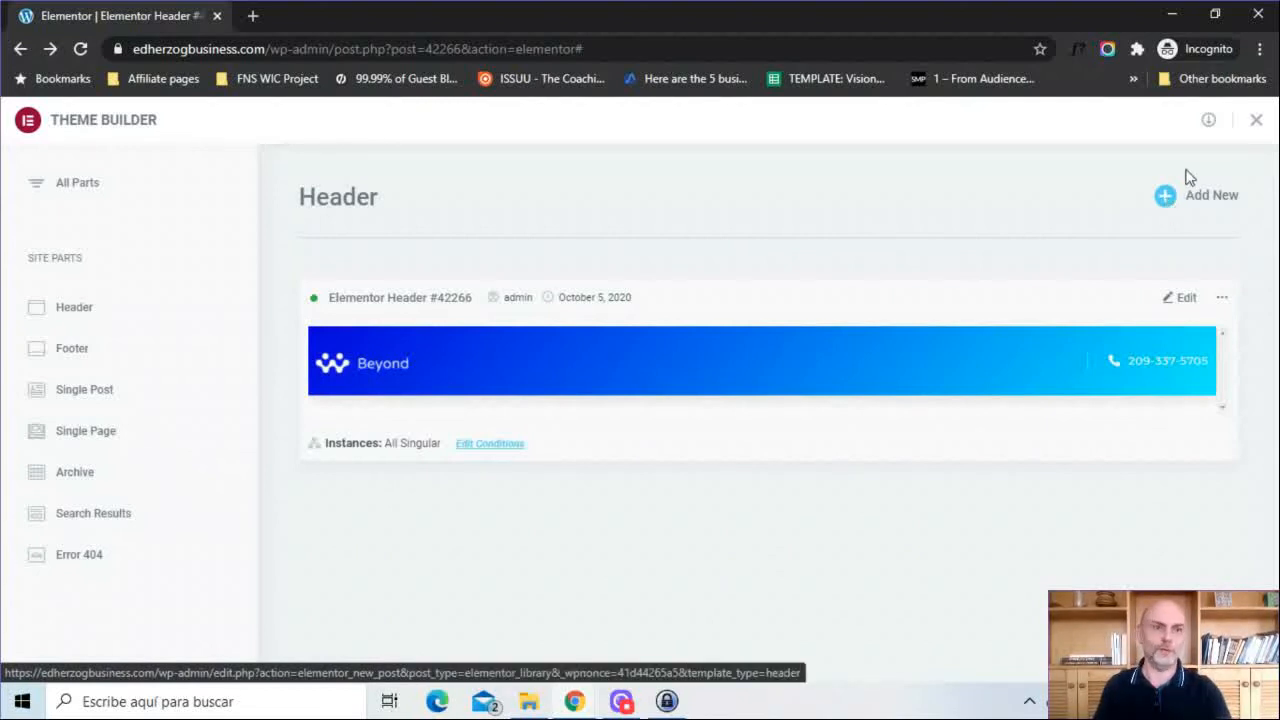
mouse_move(630, 524)
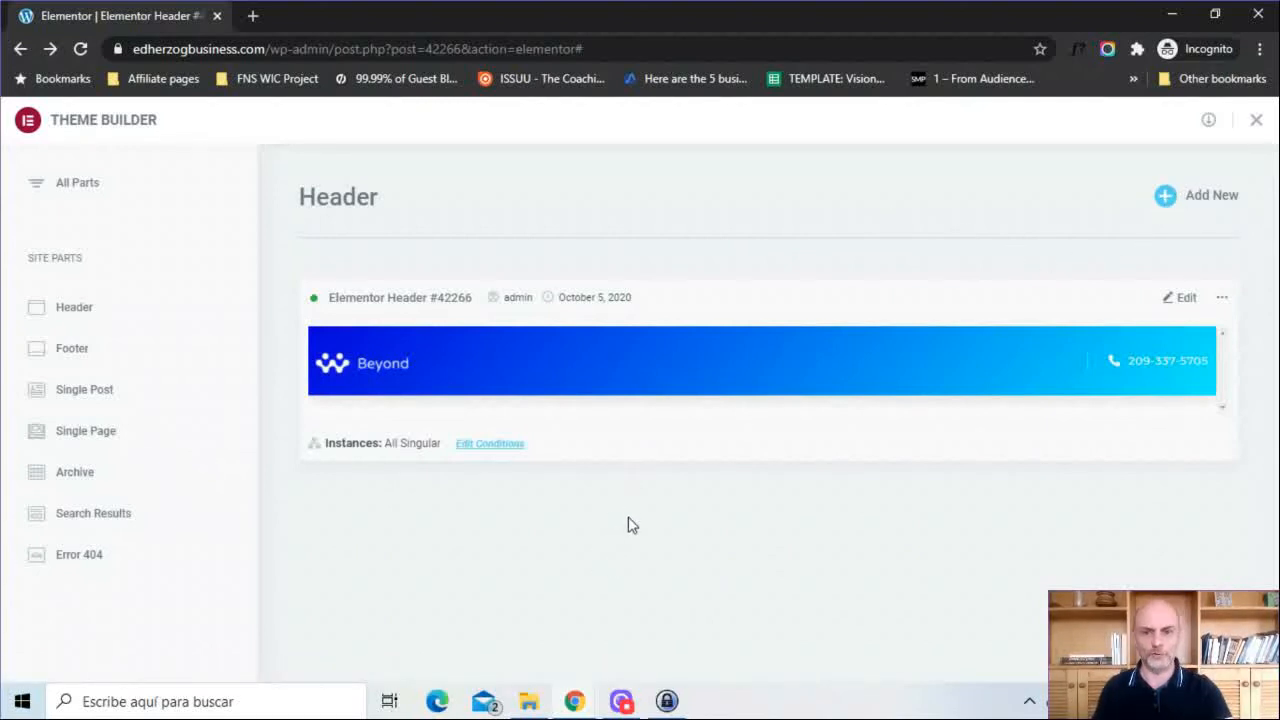
mouse_move(688, 540)
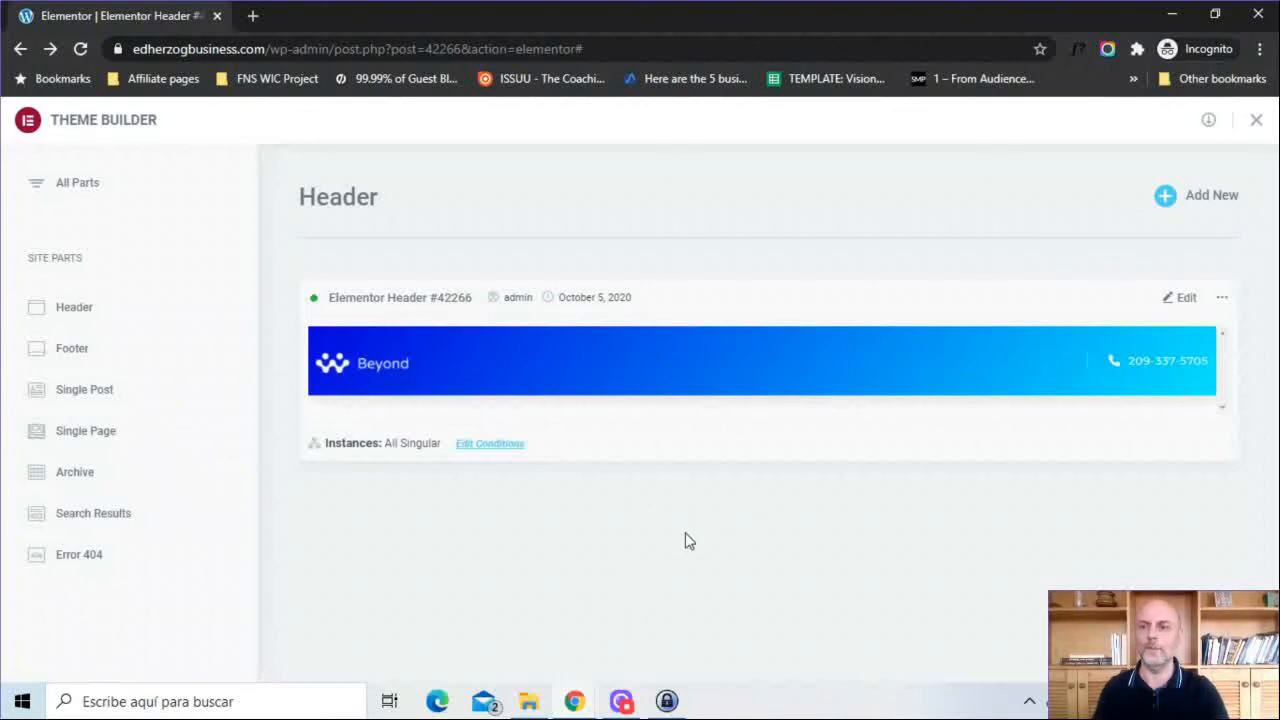